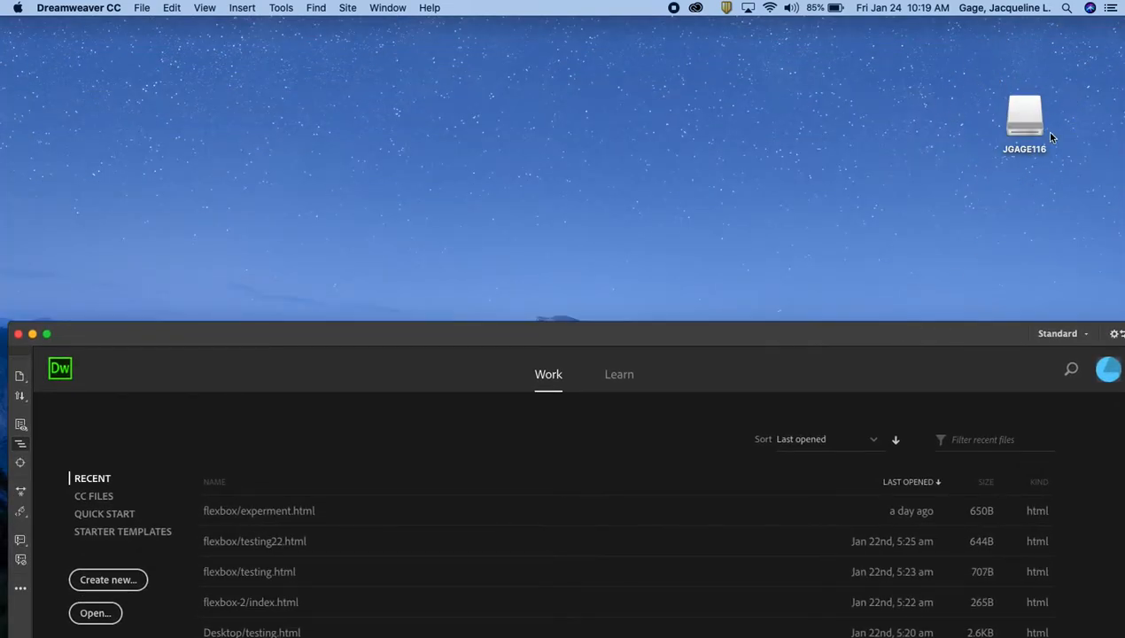
- Browse the USB drive's art116 and jgage folders, then open Manage Sites listing art116
double_click(1024, 115)
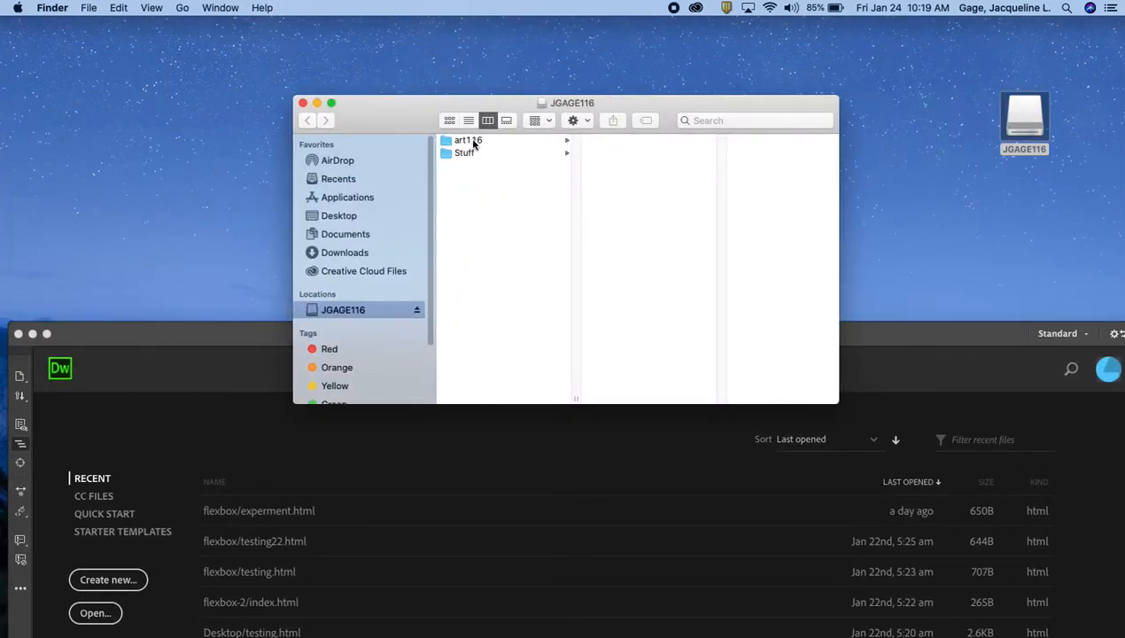
click(469, 140)
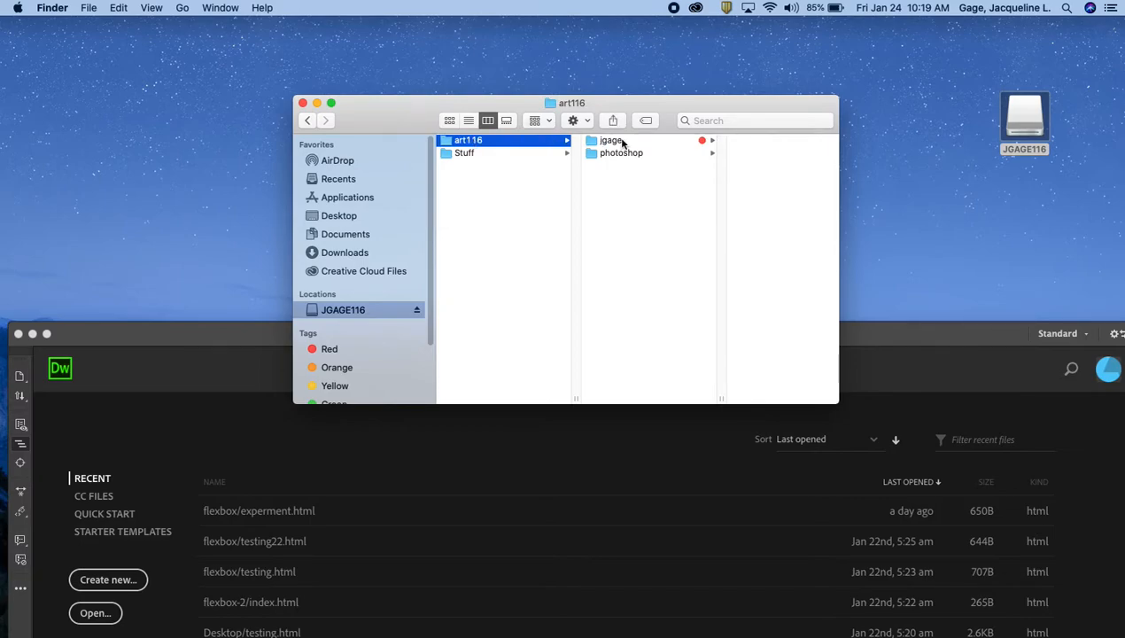
click(610, 140)
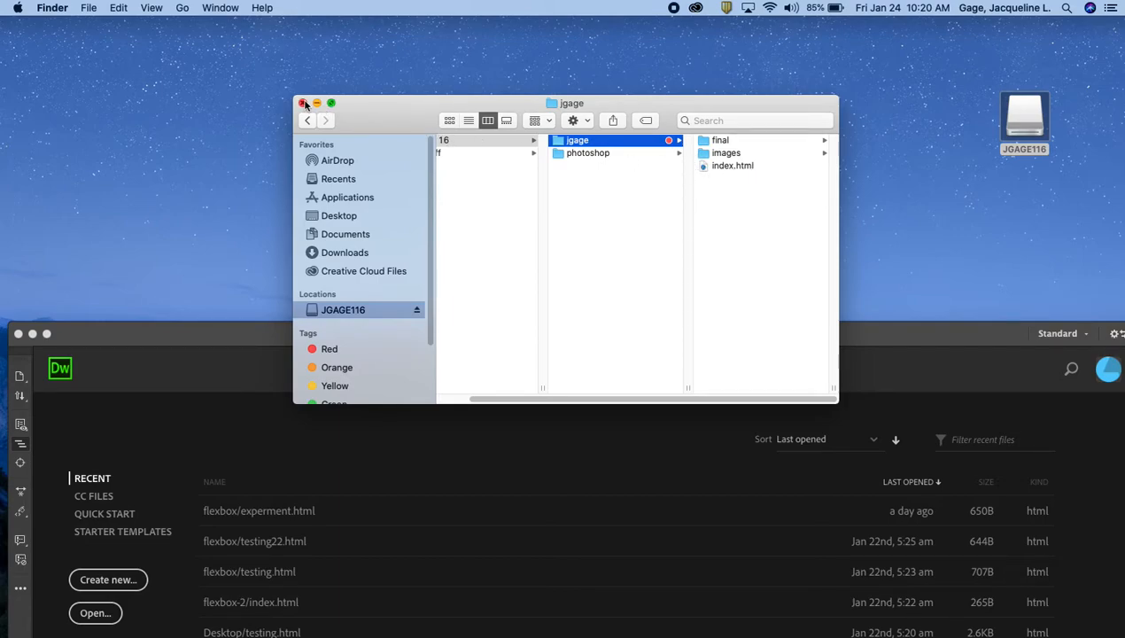
click(304, 103)
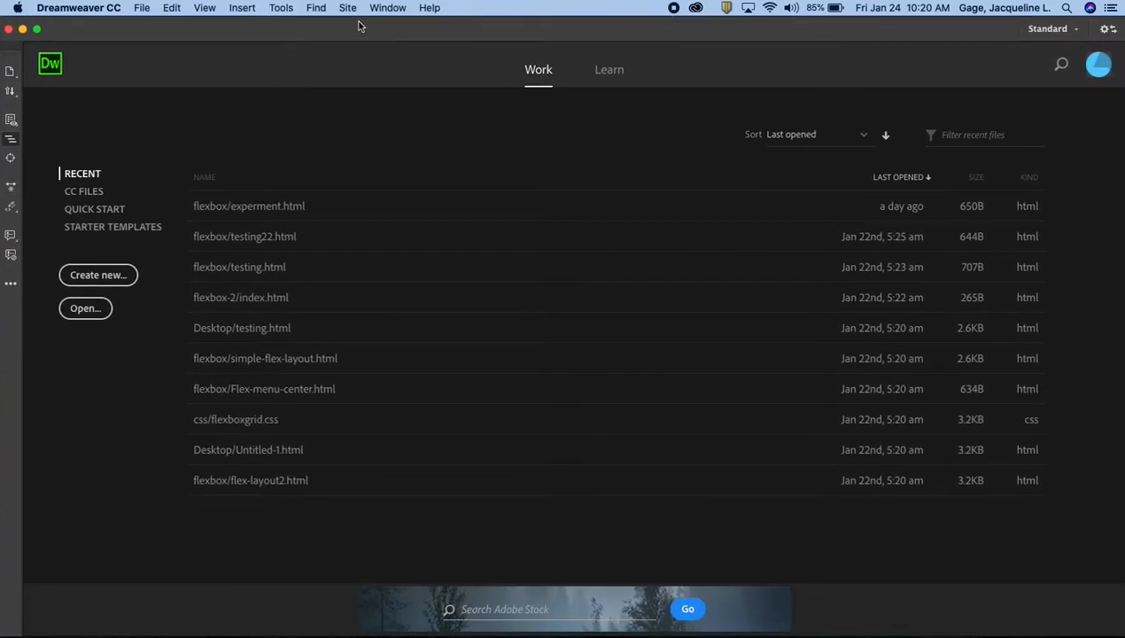
mouse_move(405, 25)
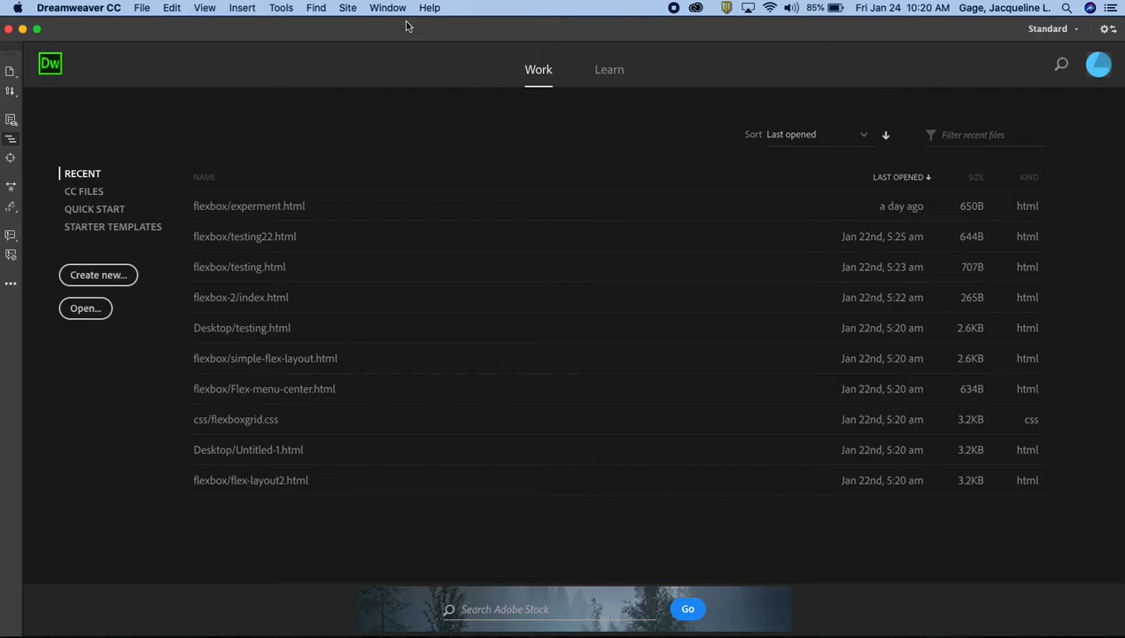
mouse_move(336, 9)
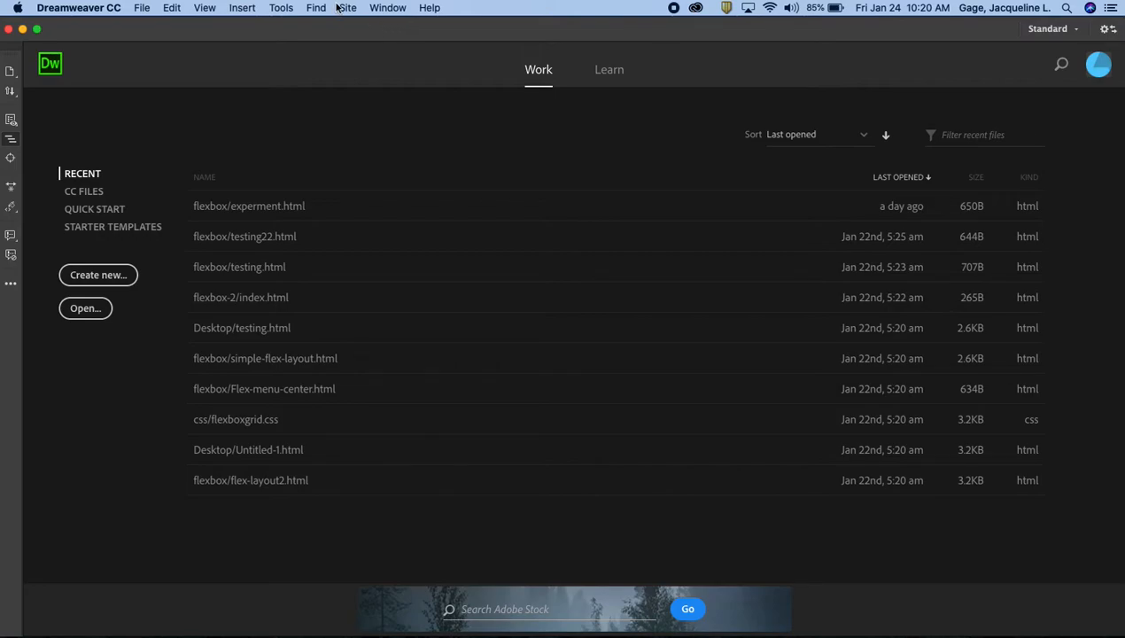
click(347, 7)
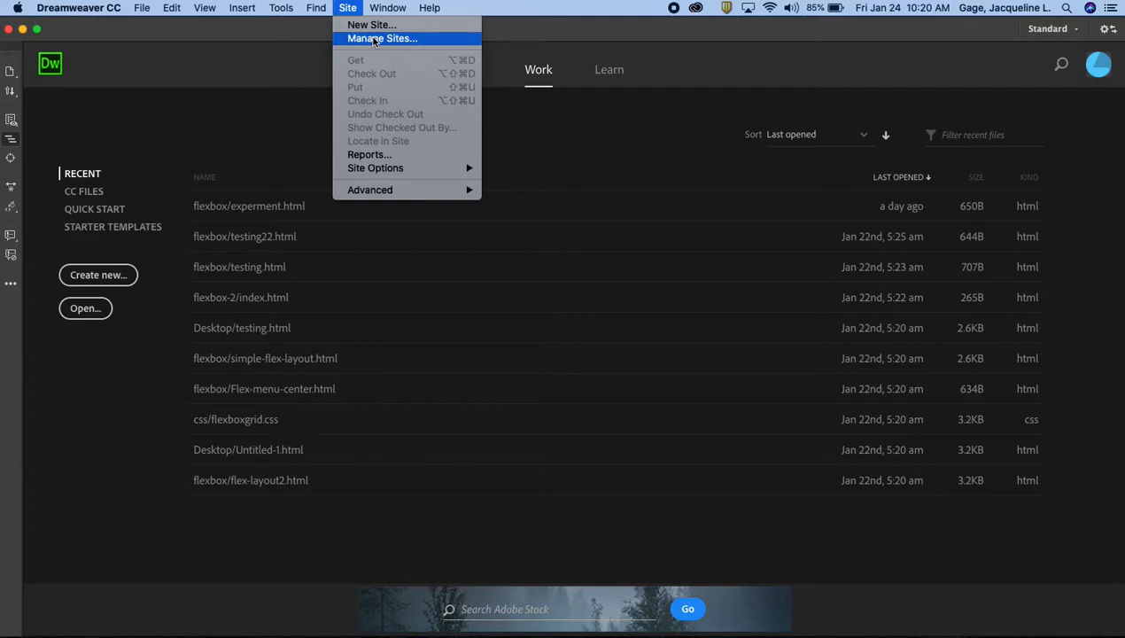
click(382, 38)
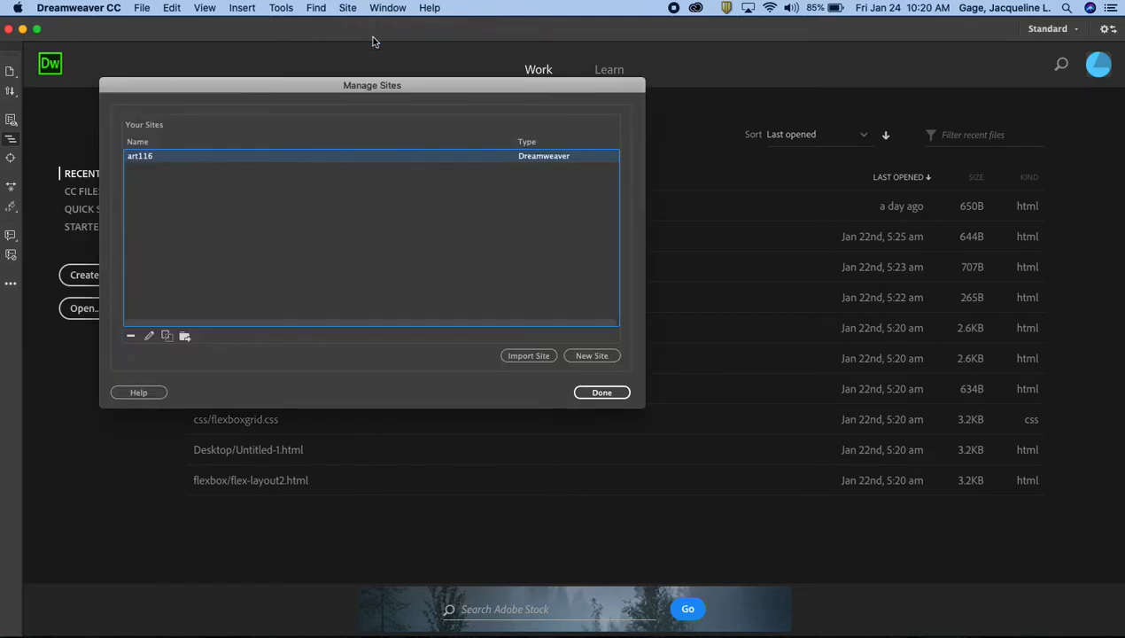
- Reposition the Manage Sites dialog listing art116 higher and further right on screen
drag(371, 85, 485, 65)
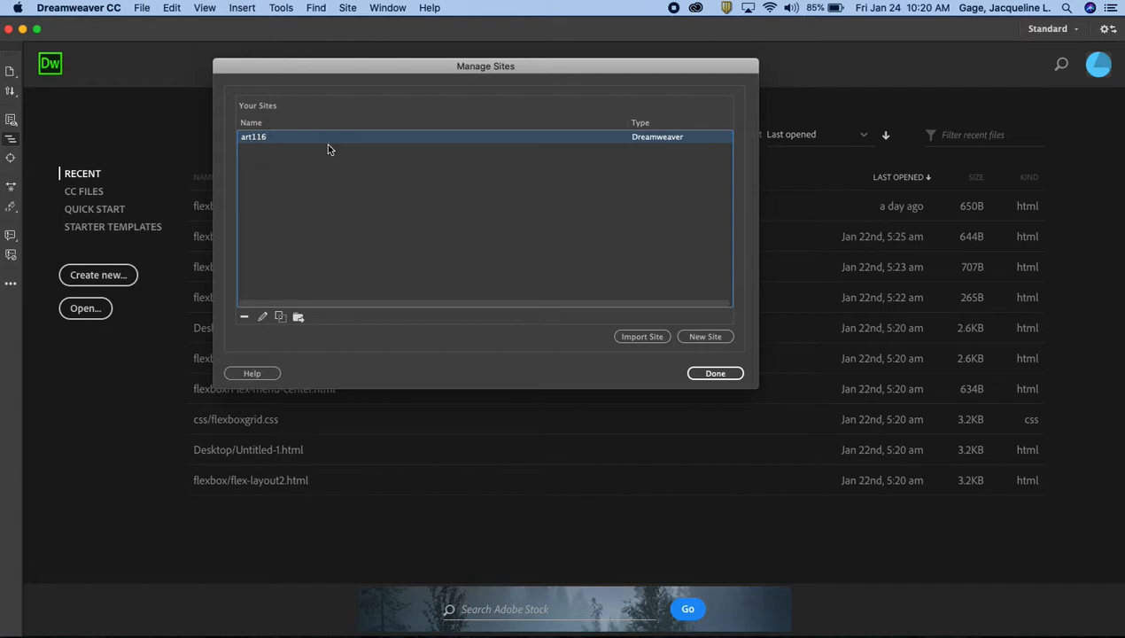
mouse_move(278, 140)
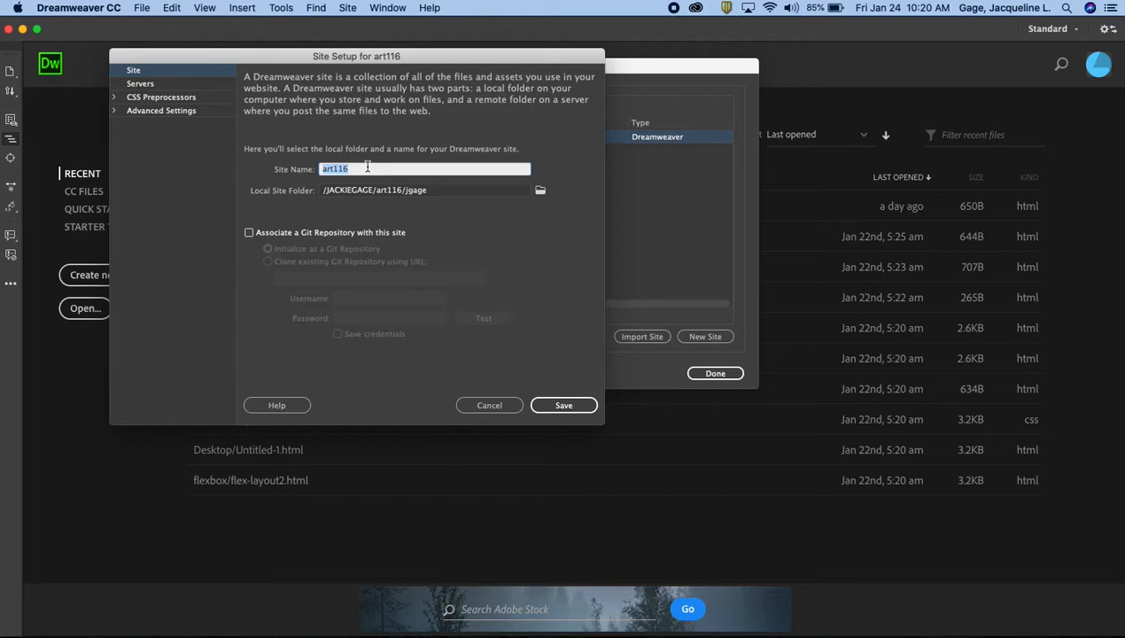
mouse_move(510, 218)
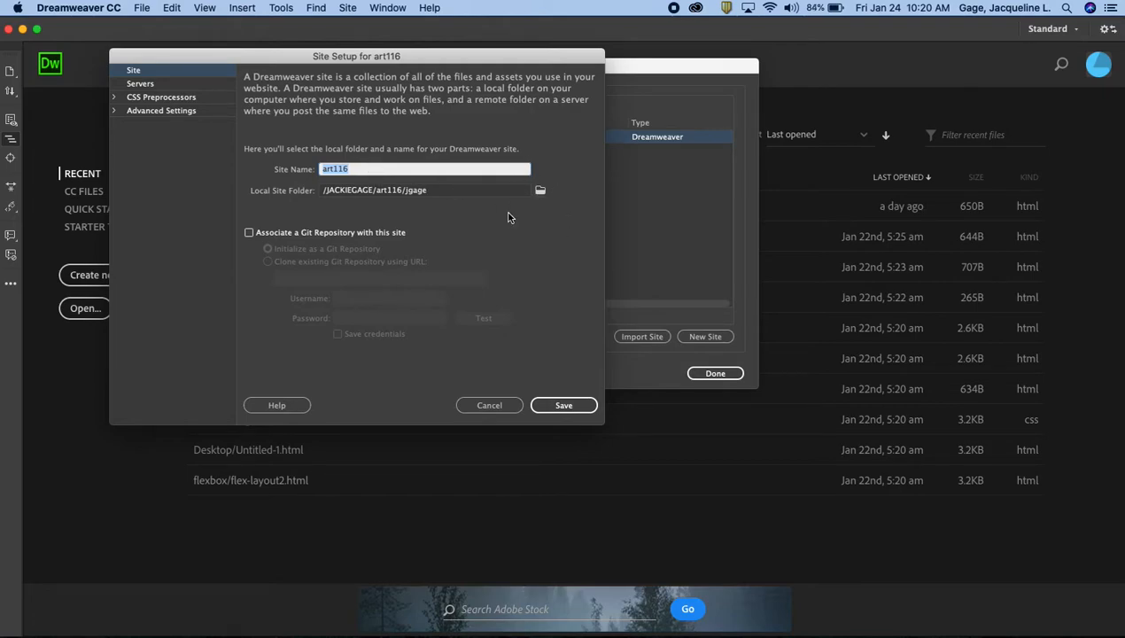
mouse_move(540, 191)
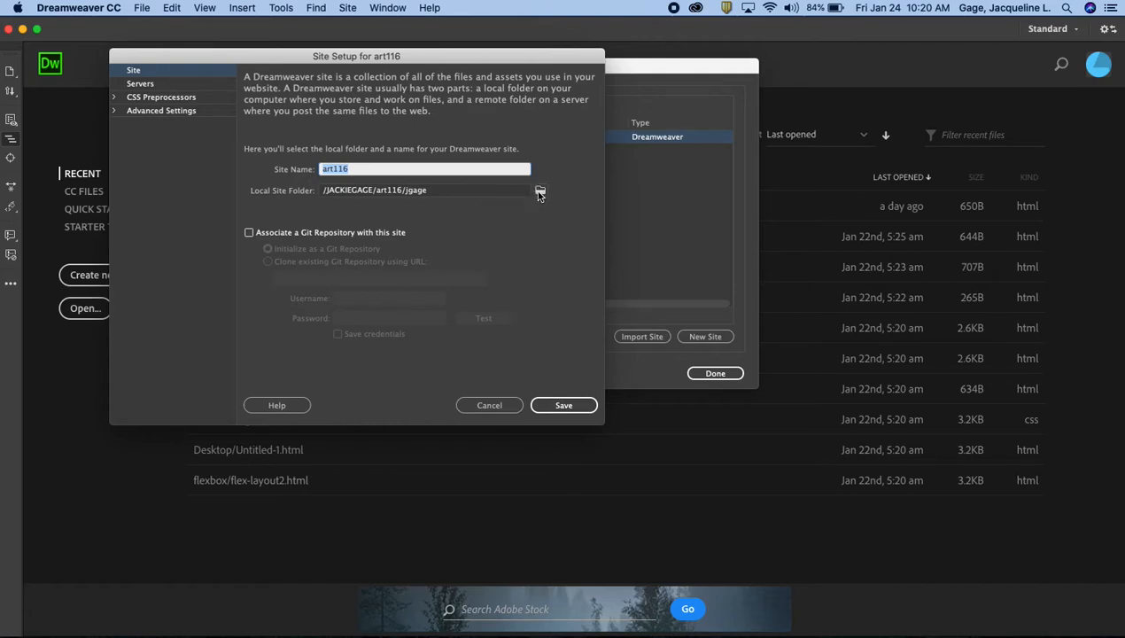
mouse_move(558, 174)
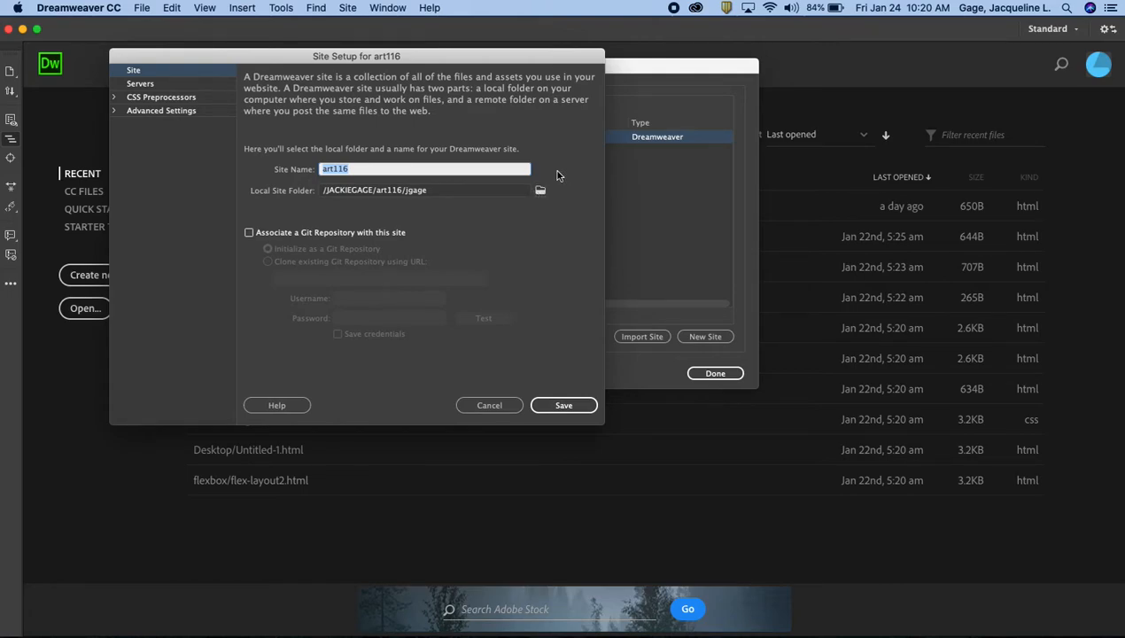
mouse_move(541, 189)
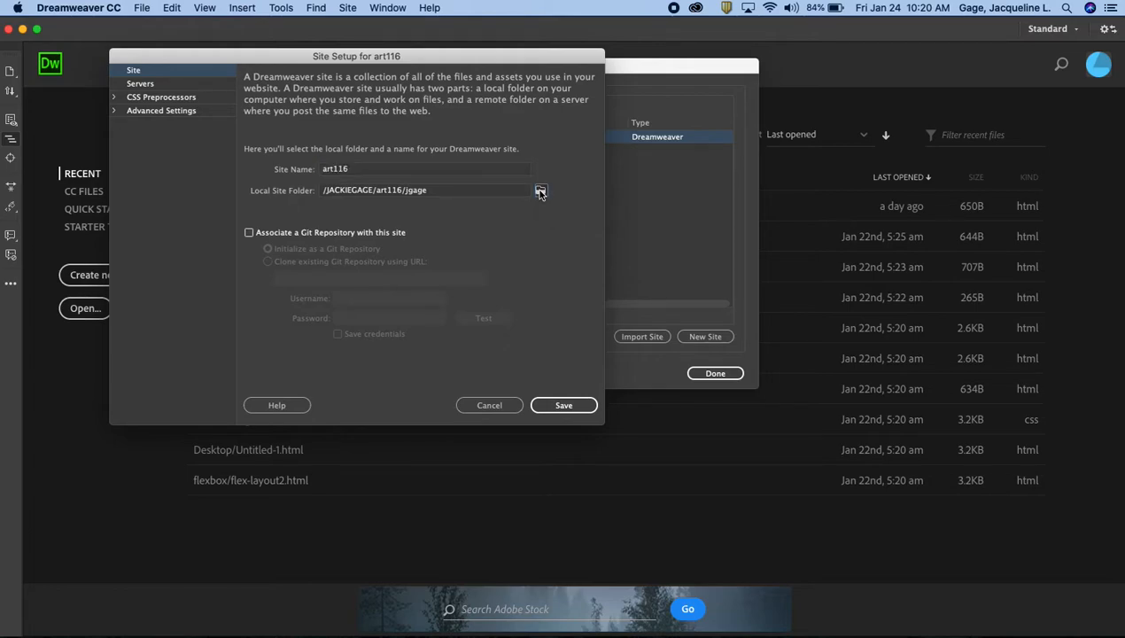
click(541, 190)
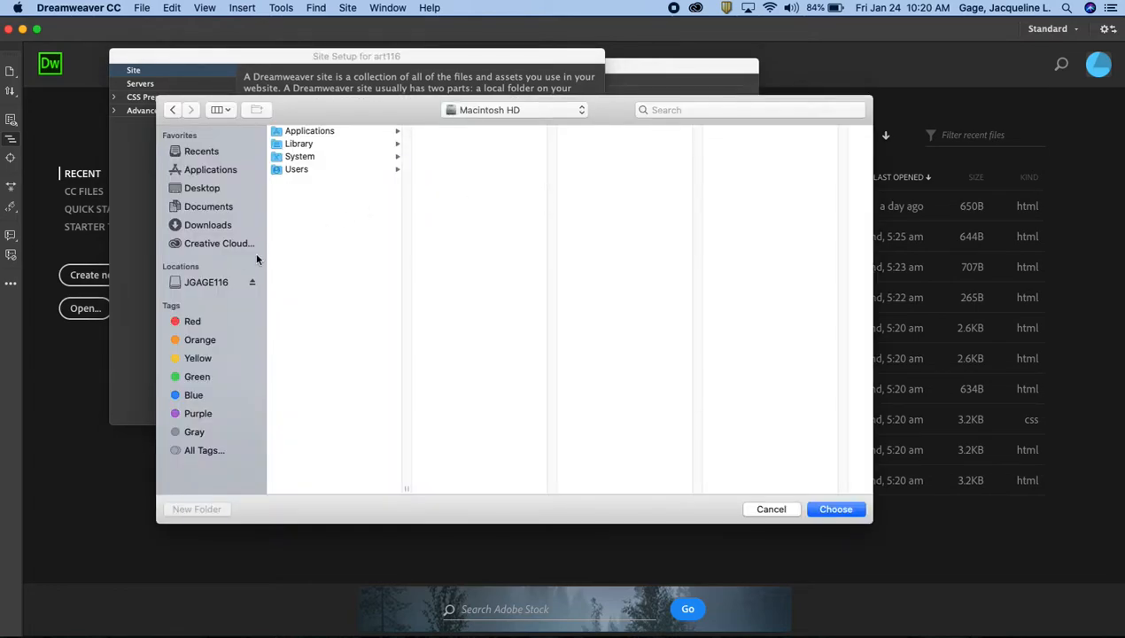
click(206, 282)
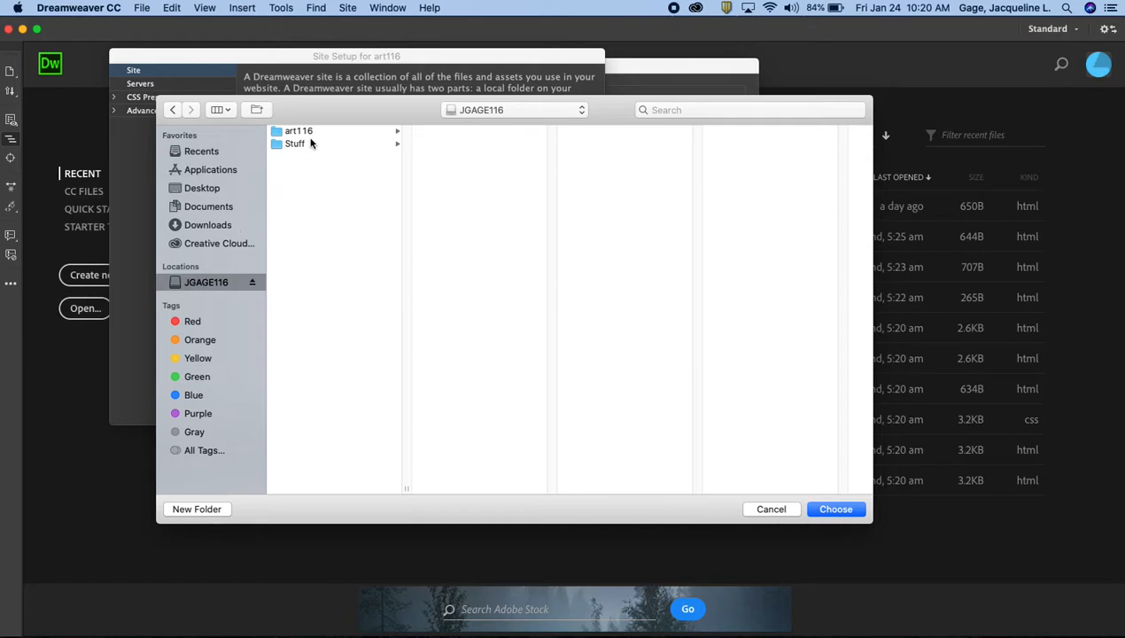
click(299, 131)
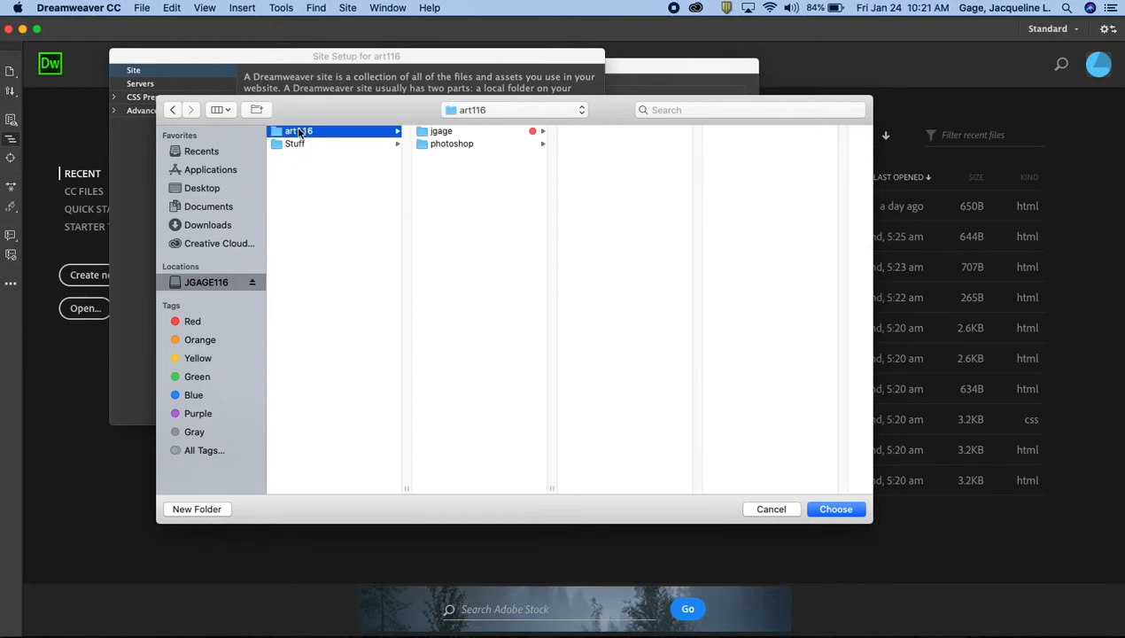
mouse_move(498, 176)
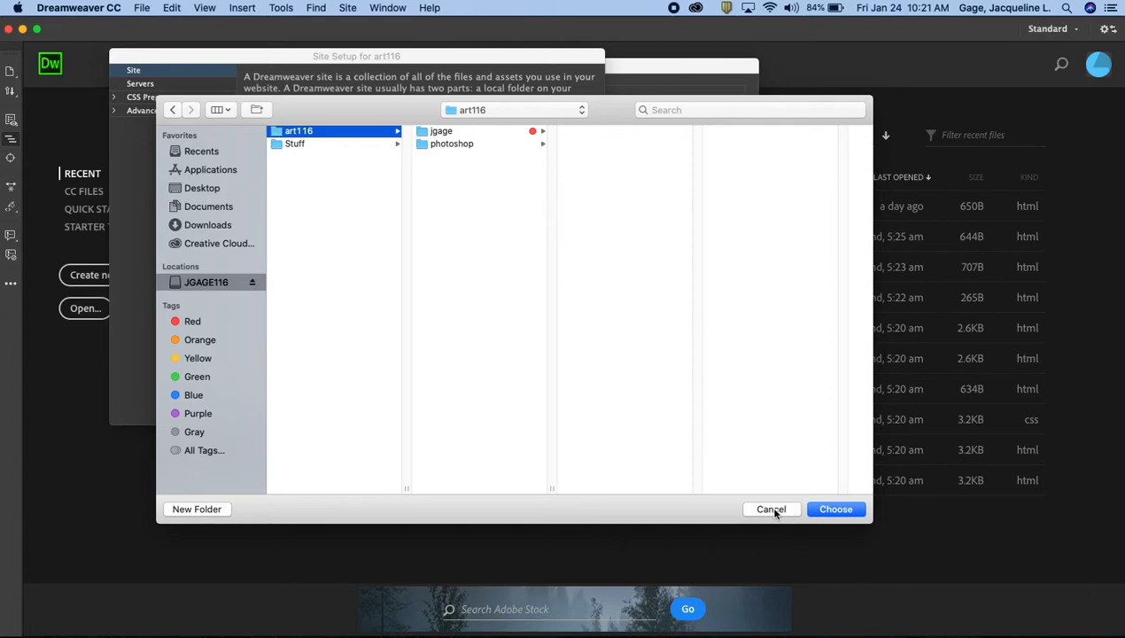
click(835, 508)
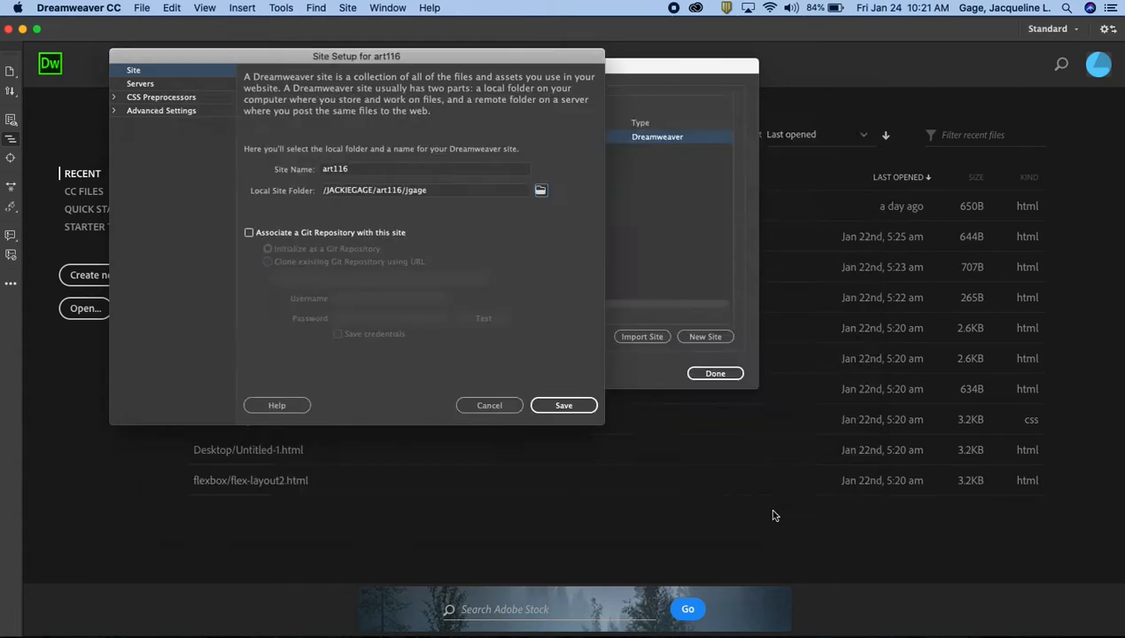
mouse_move(140, 83)
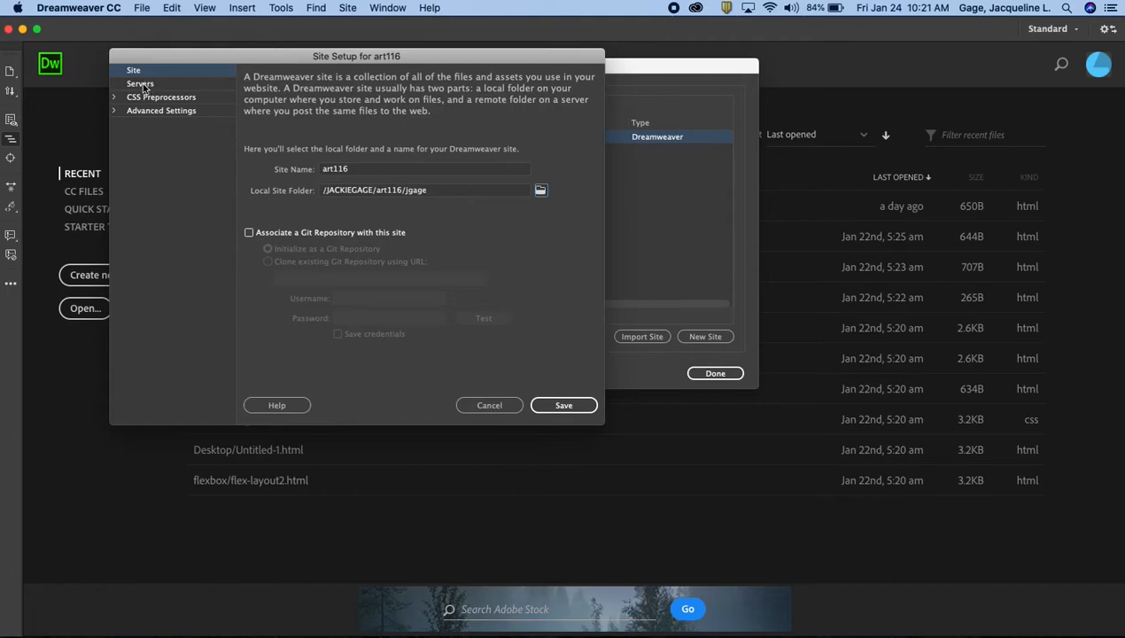
mouse_move(229, 48)
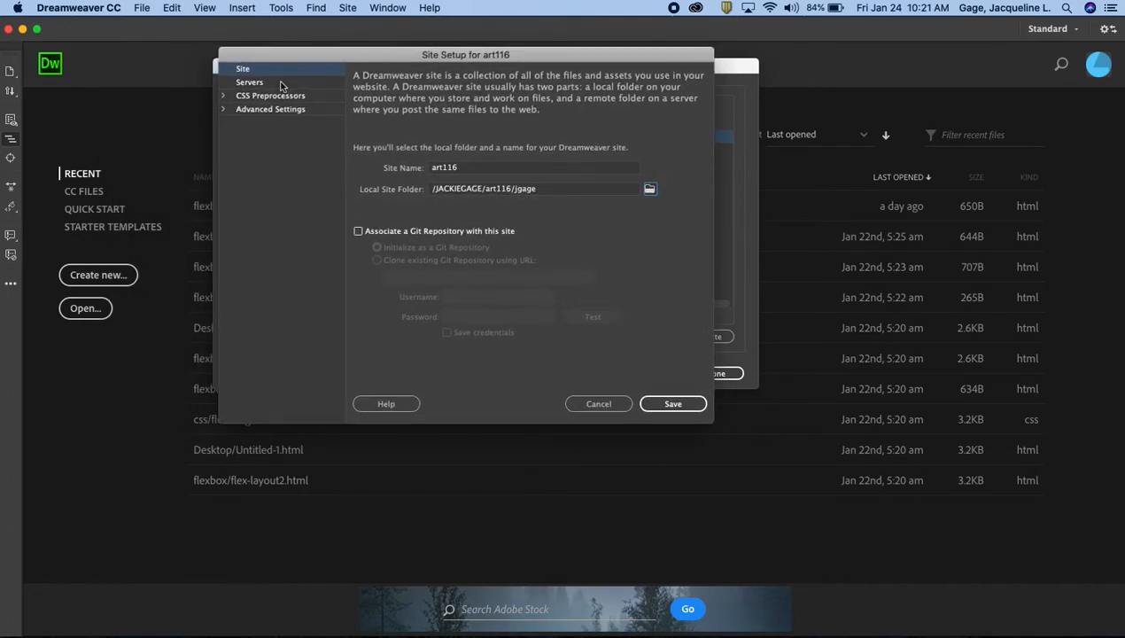
- Show art116's Servers settings and open the mydrive FTP server at mydrive.nvcc.edu
click(249, 81)
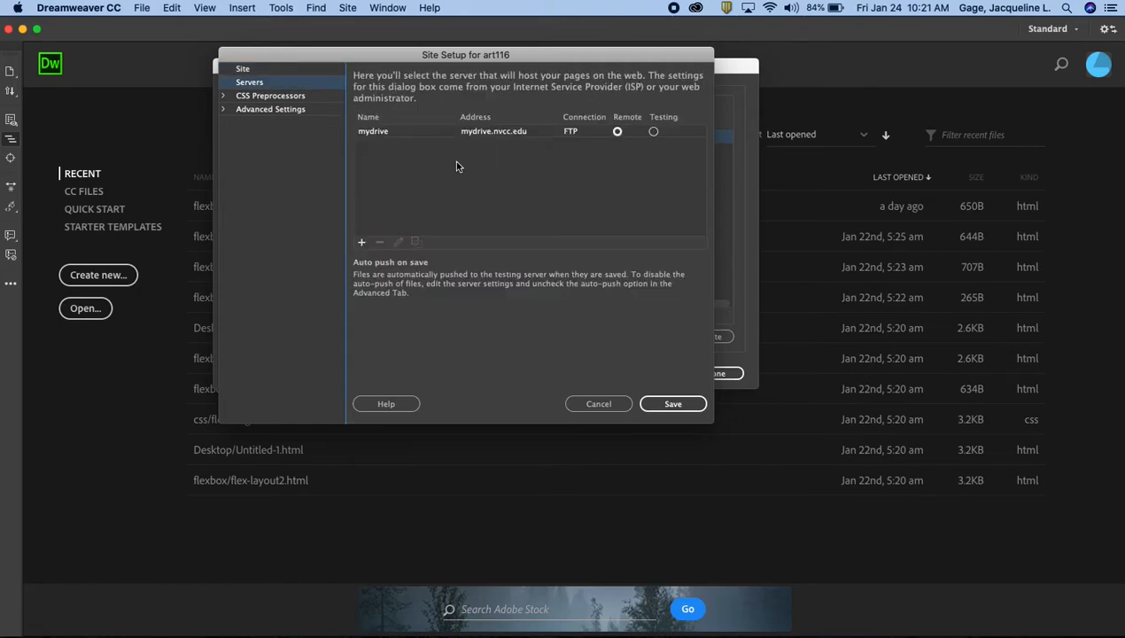
mouse_move(393, 281)
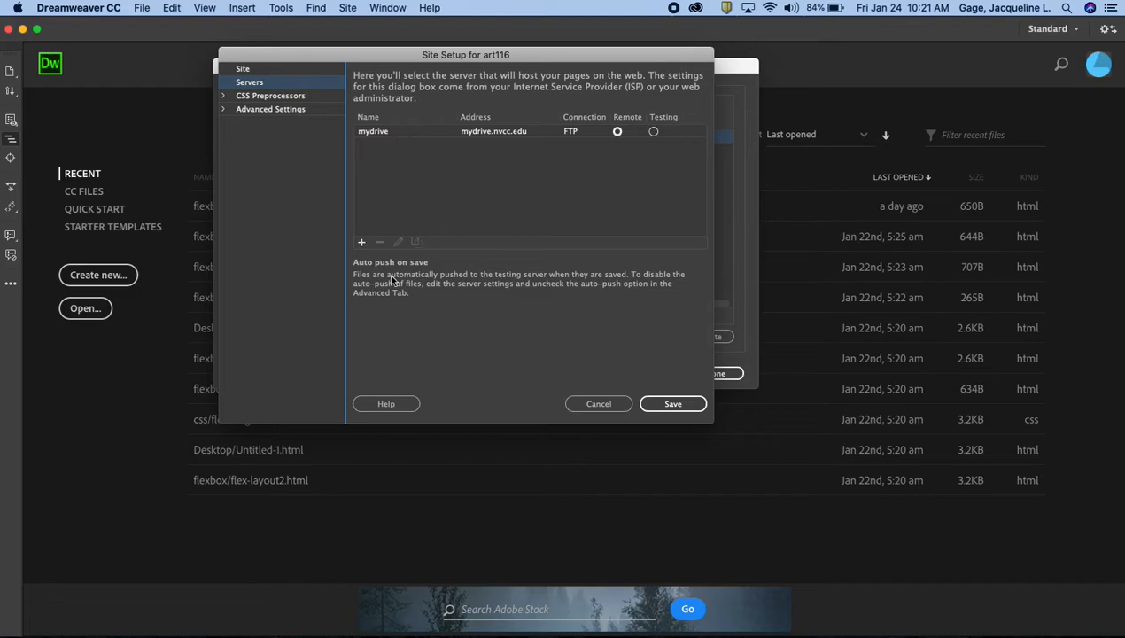
mouse_move(393, 228)
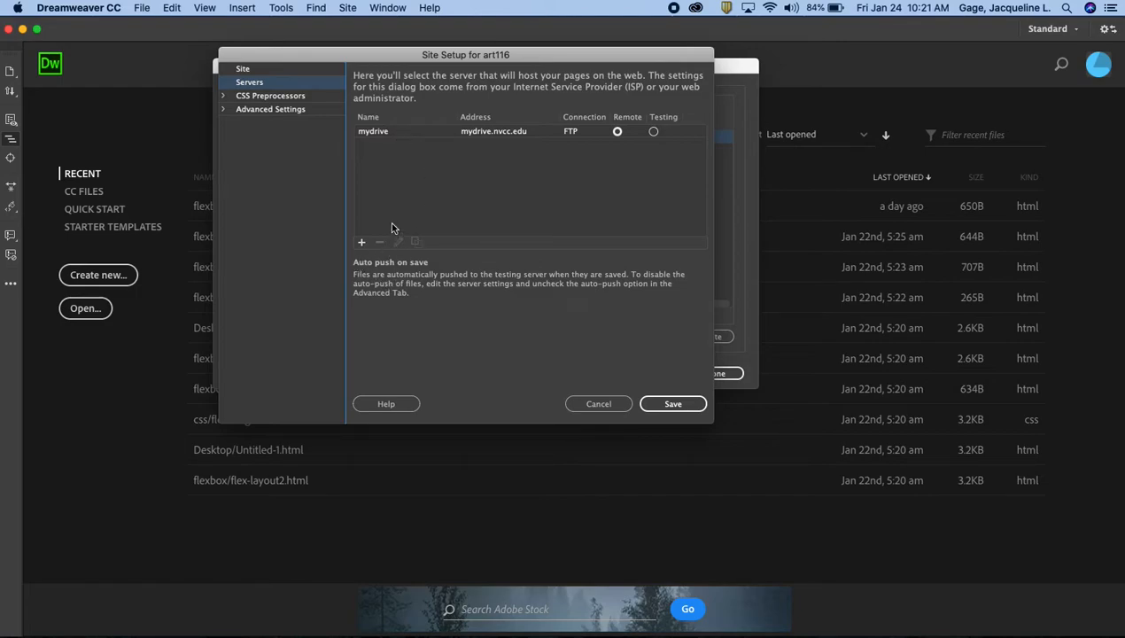
click(373, 131)
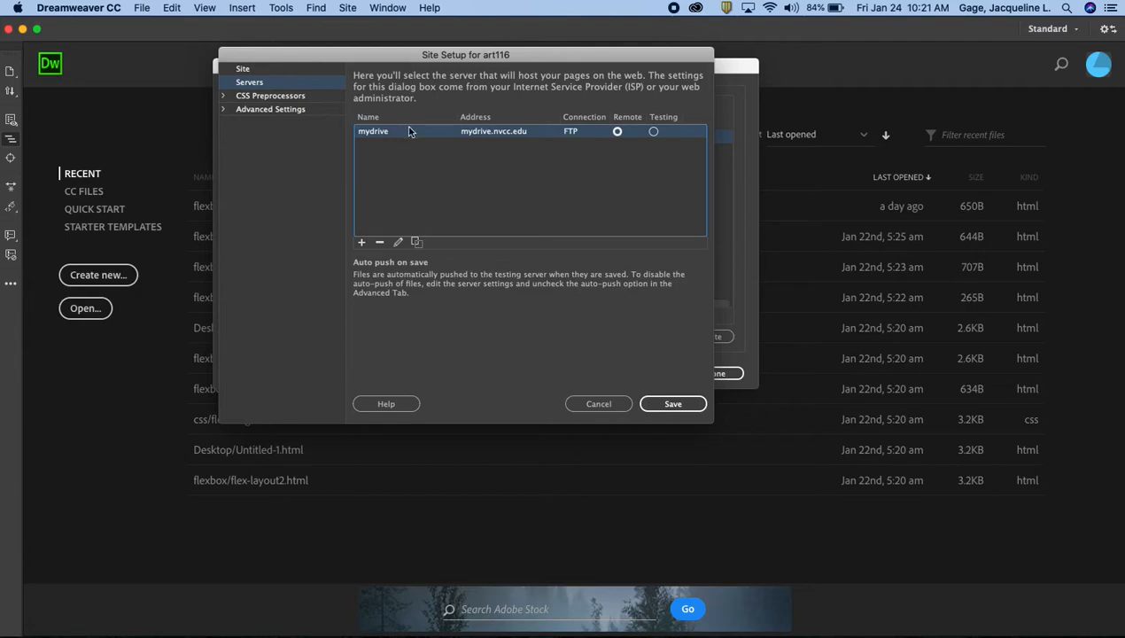
mouse_move(397, 157)
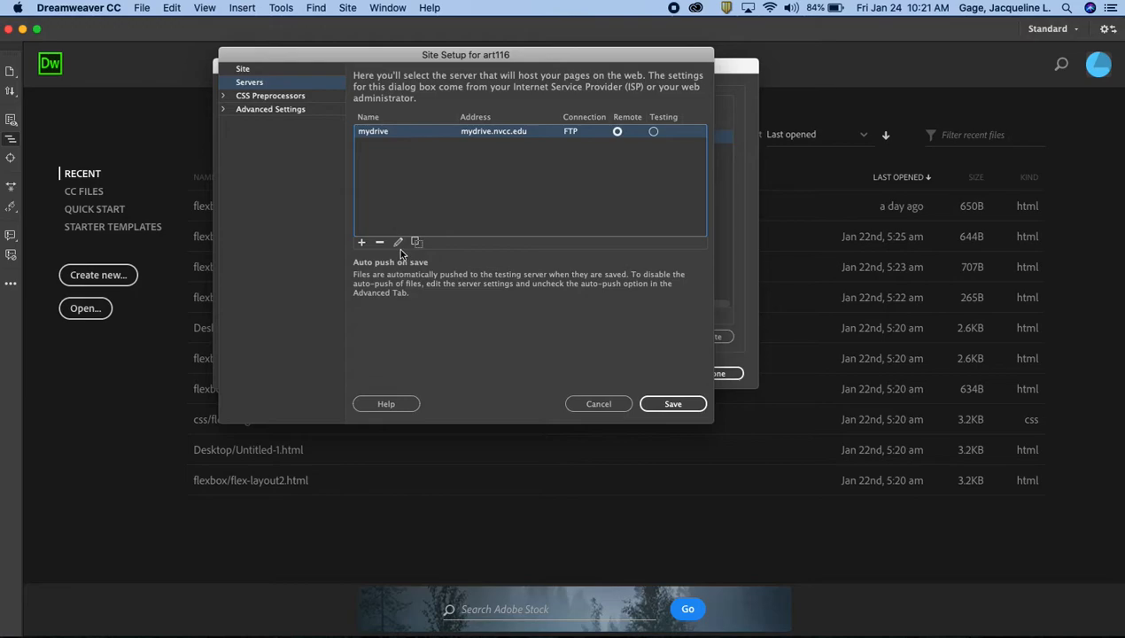
click(397, 241)
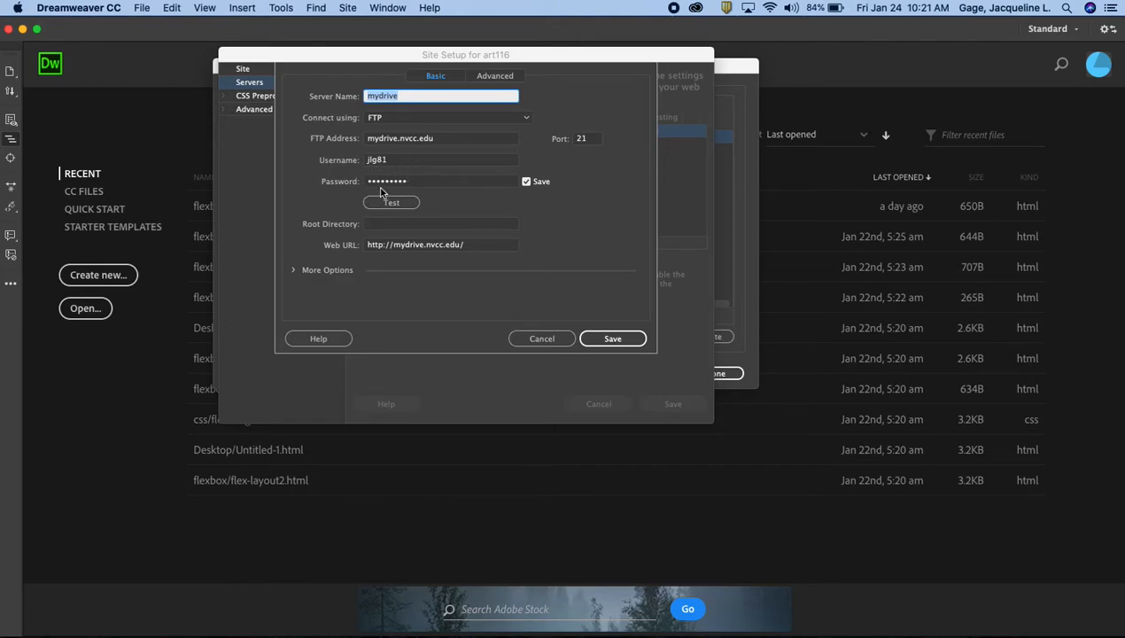
mouse_move(349, 194)
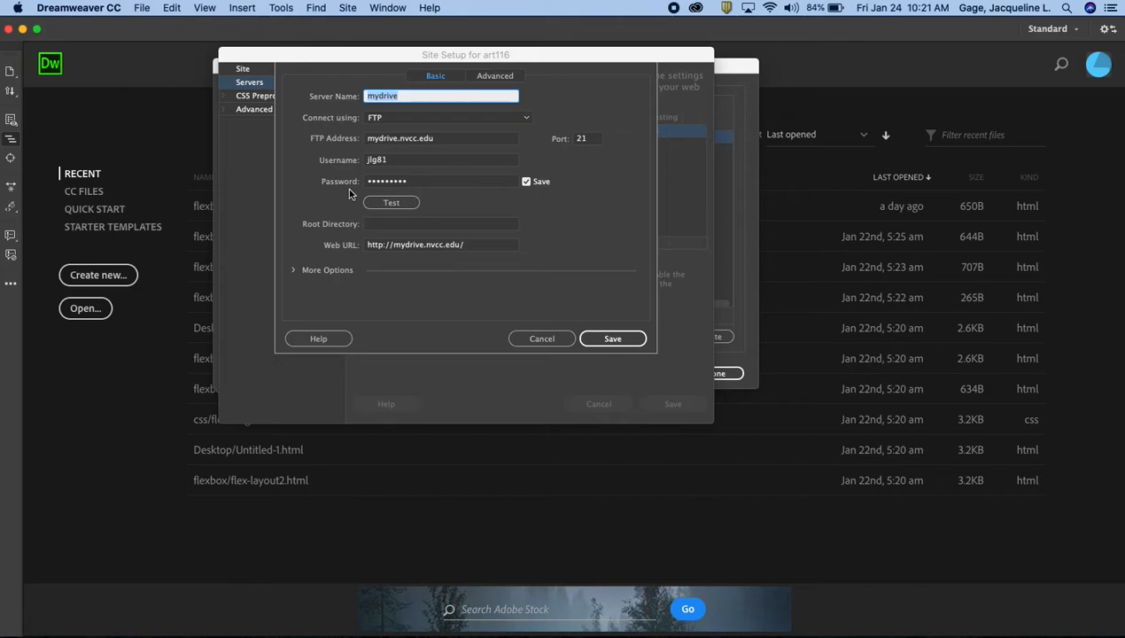
mouse_move(383, 185)
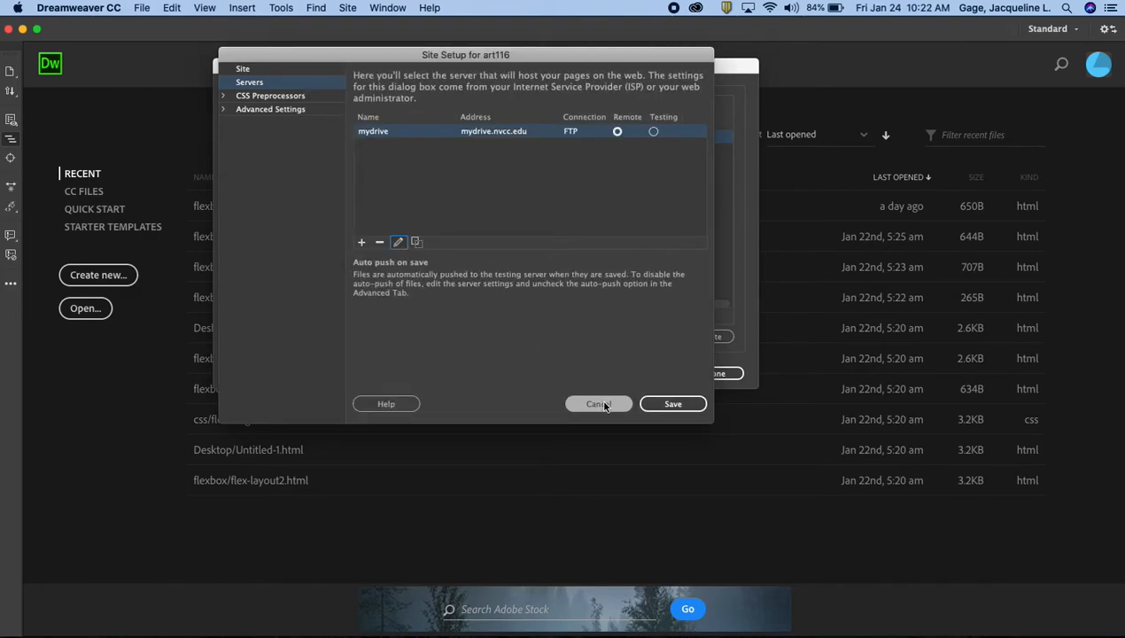
- Cancel the art116 Site Setup without saving, returning to the Manage Sites list
click(597, 404)
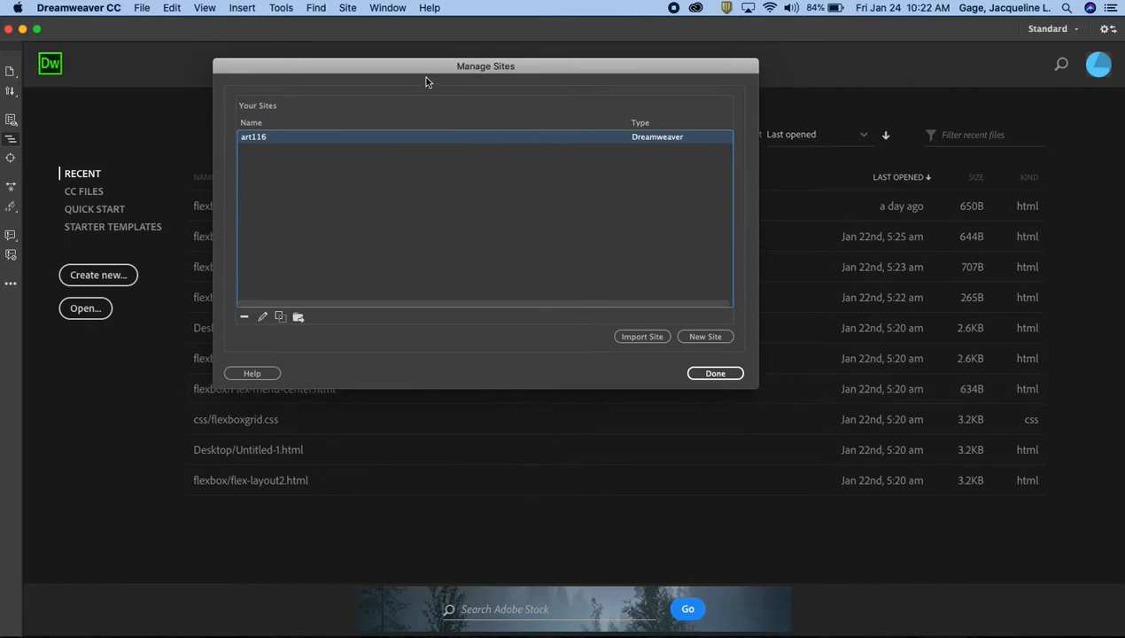
drag(485, 65, 458, 64)
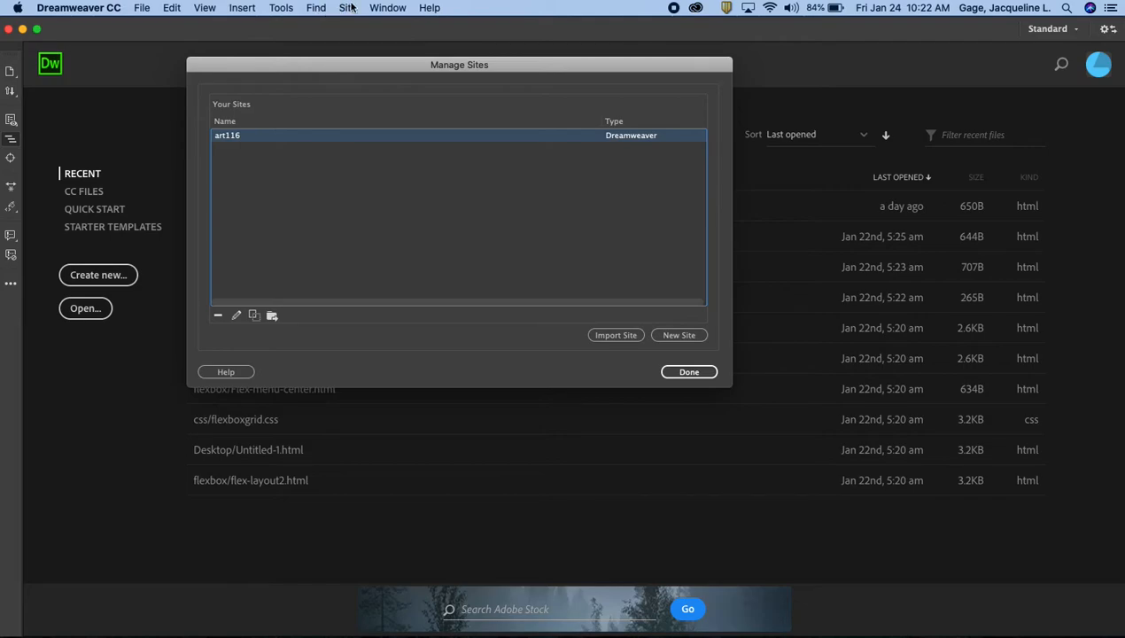
mouse_move(274, 171)
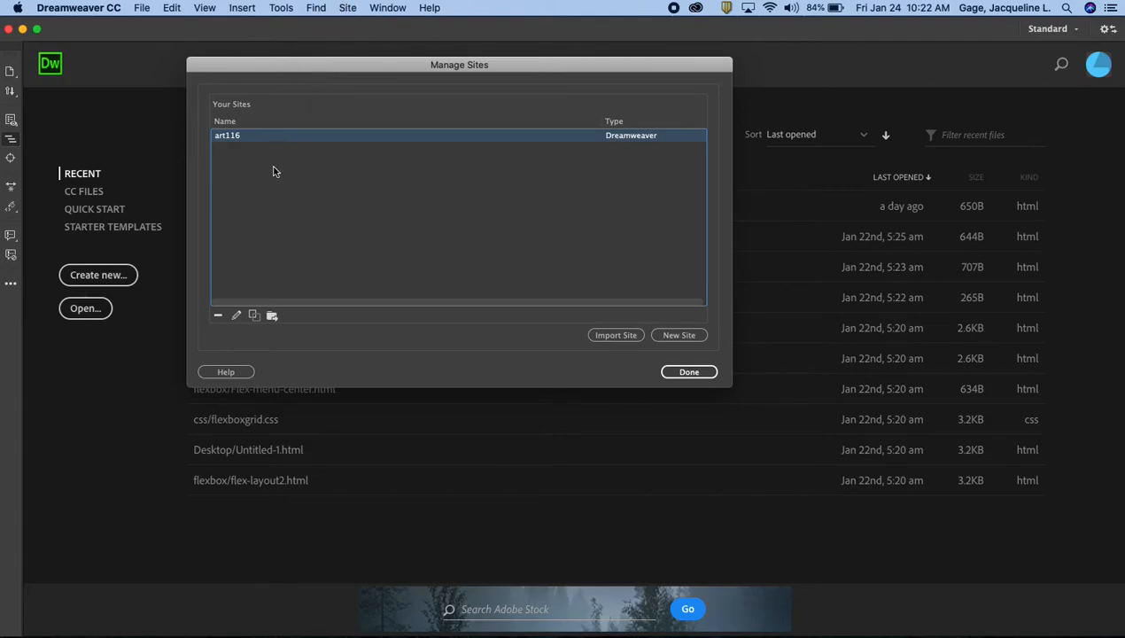
mouse_move(219, 327)
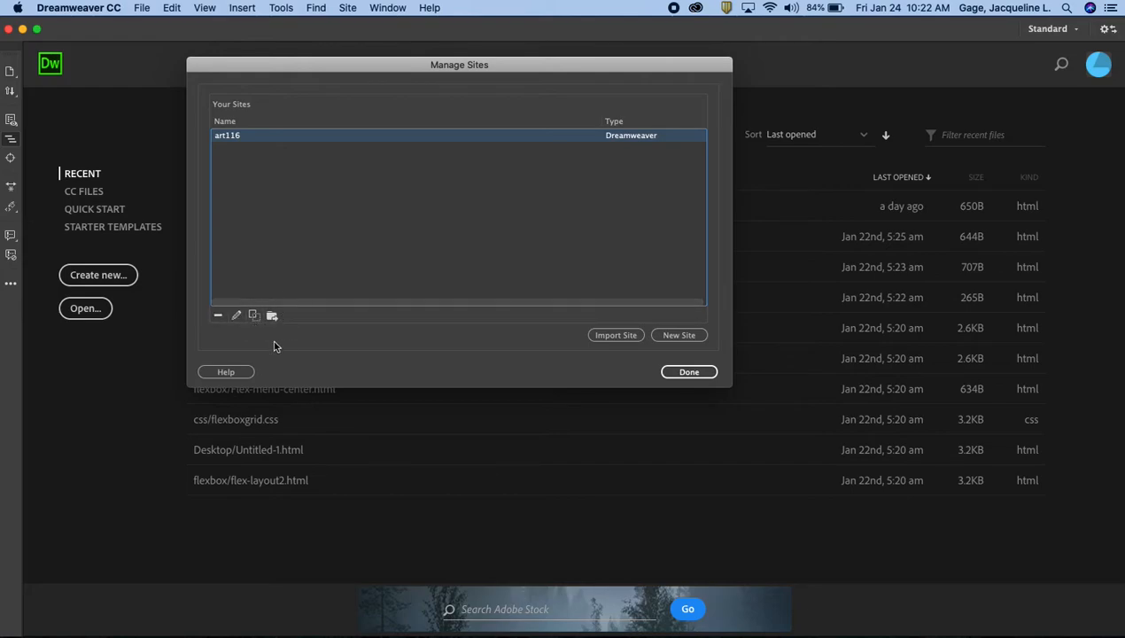
mouse_move(292, 319)
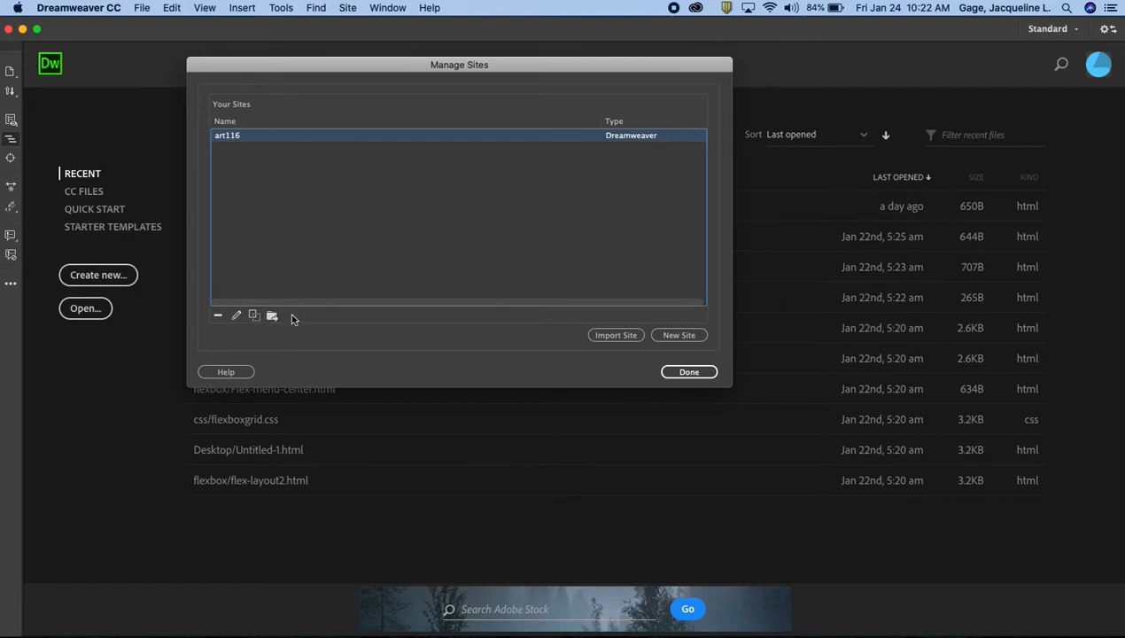
mouse_move(272, 316)
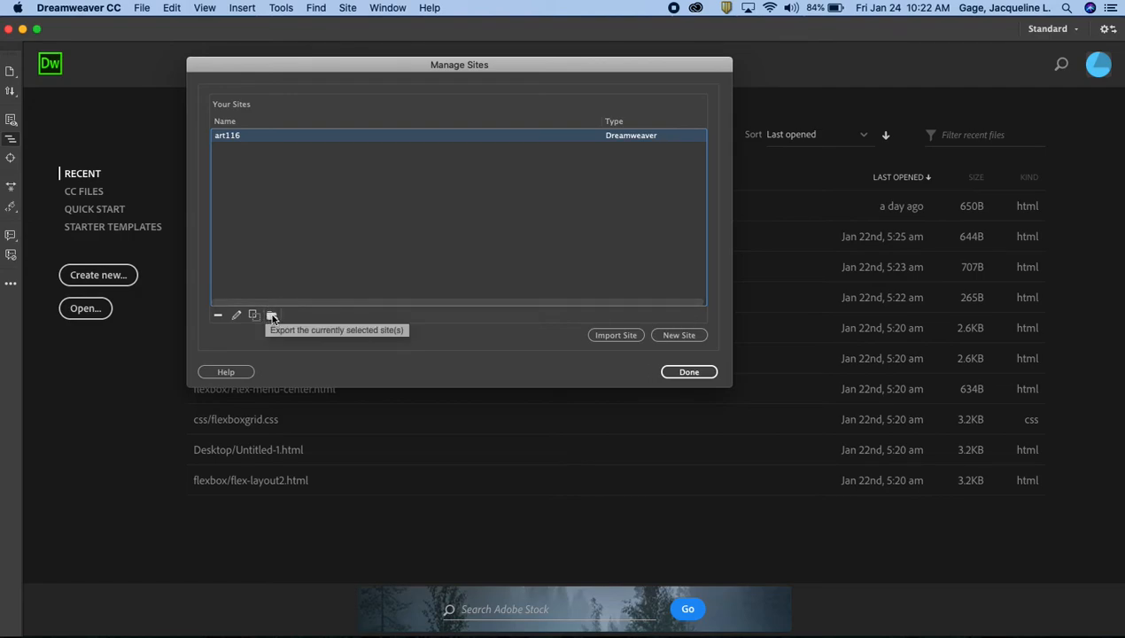
mouse_move(273, 316)
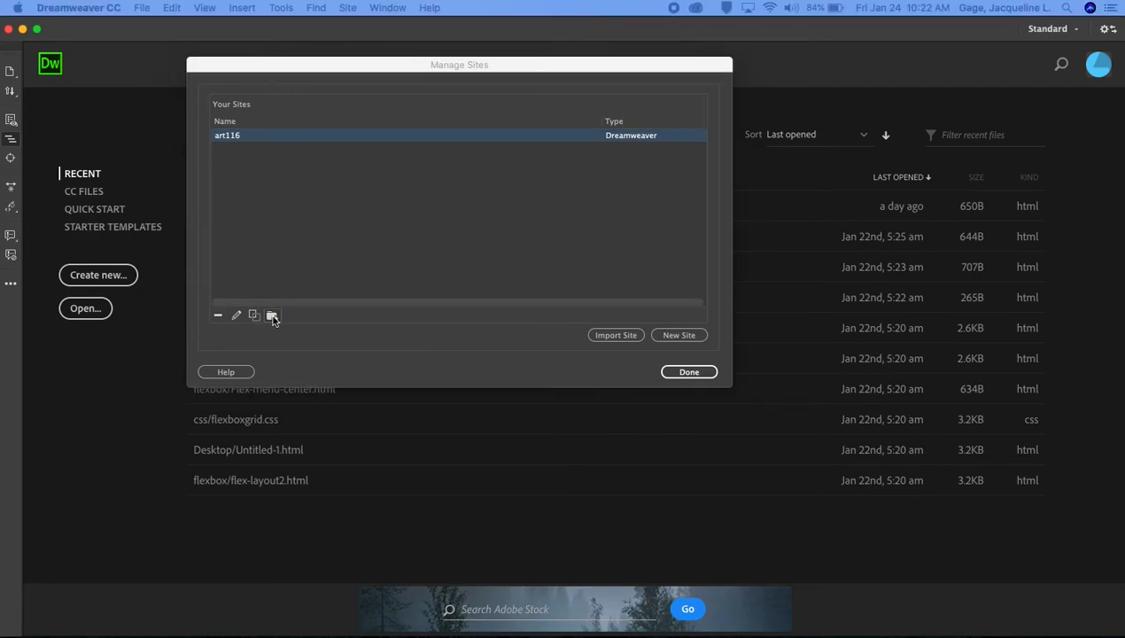
- Back up the art116 site settings as art116.ste in JGAGE116's art116 folder
click(272, 314)
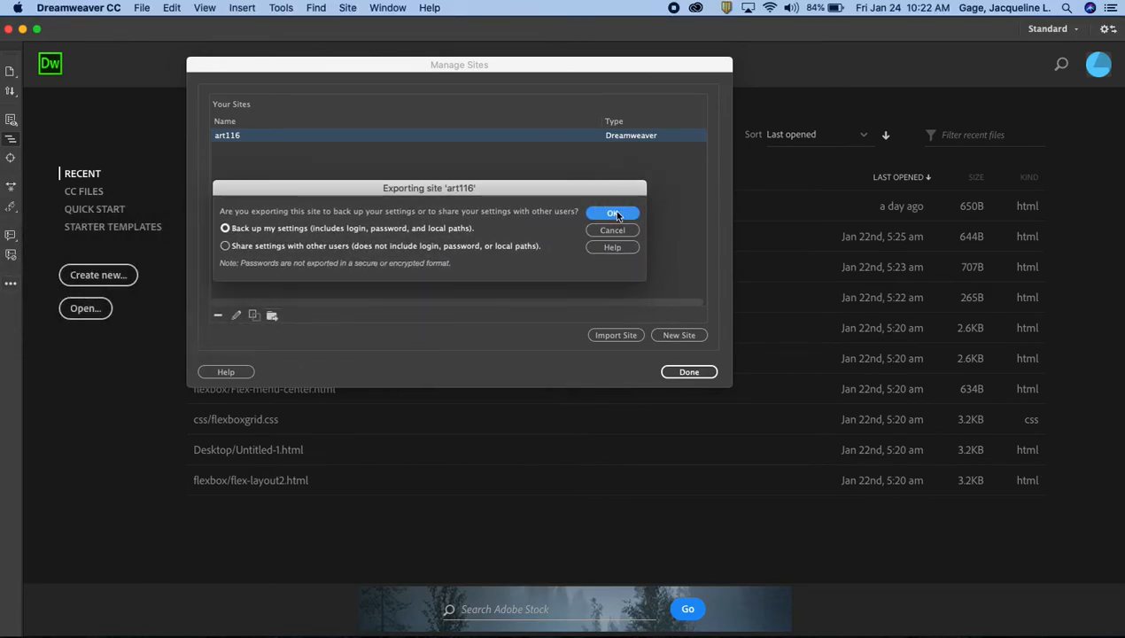
click(613, 213)
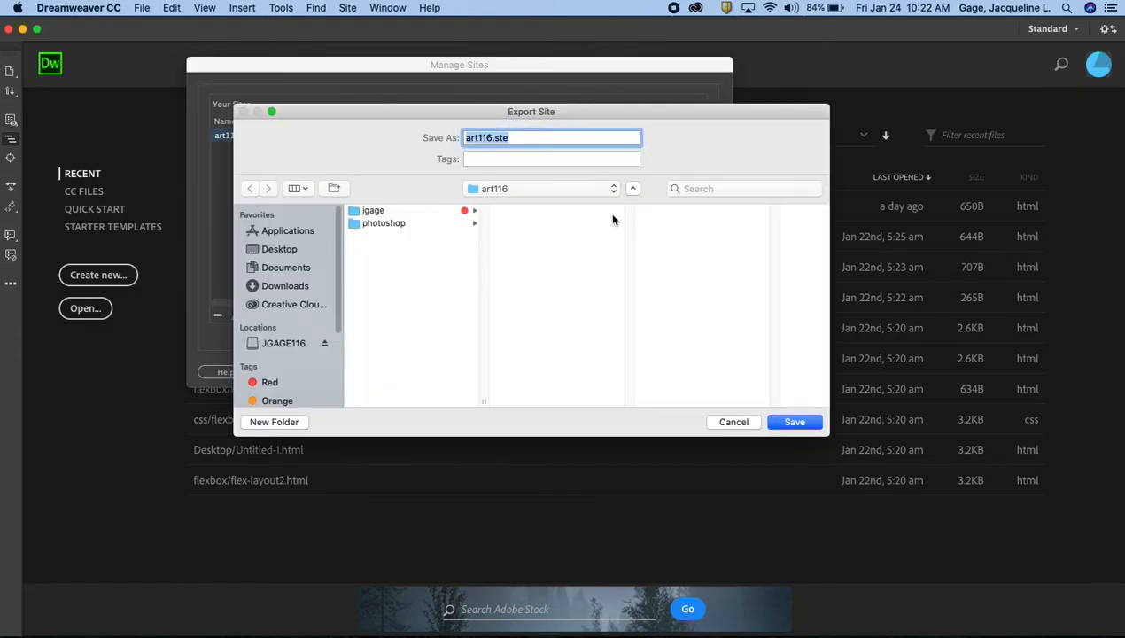
mouse_move(564, 311)
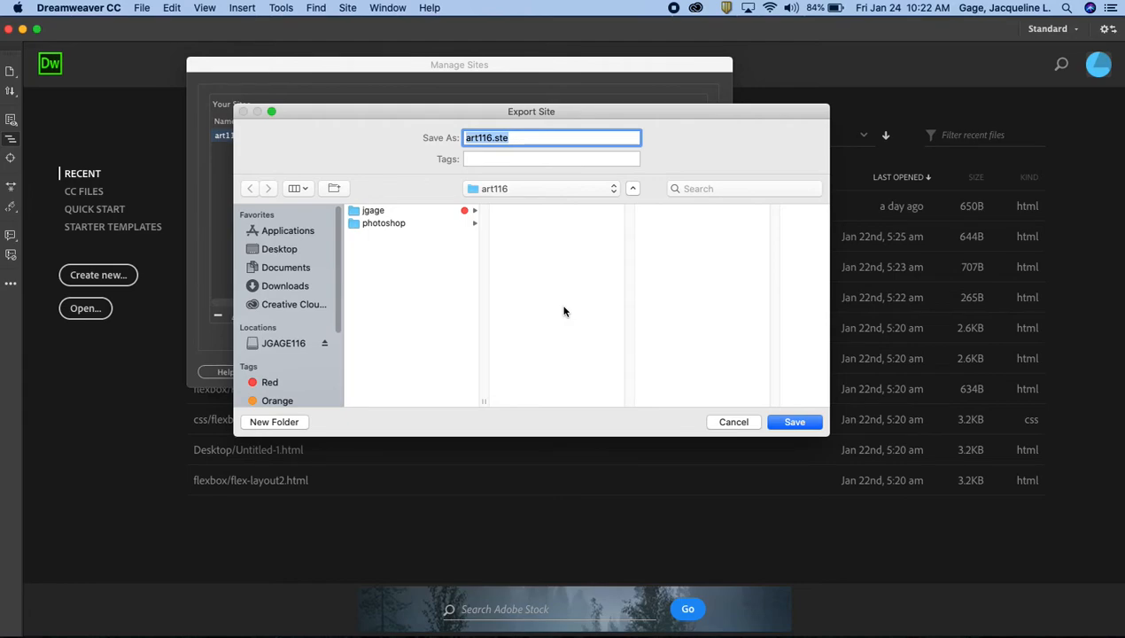
mouse_move(296, 338)
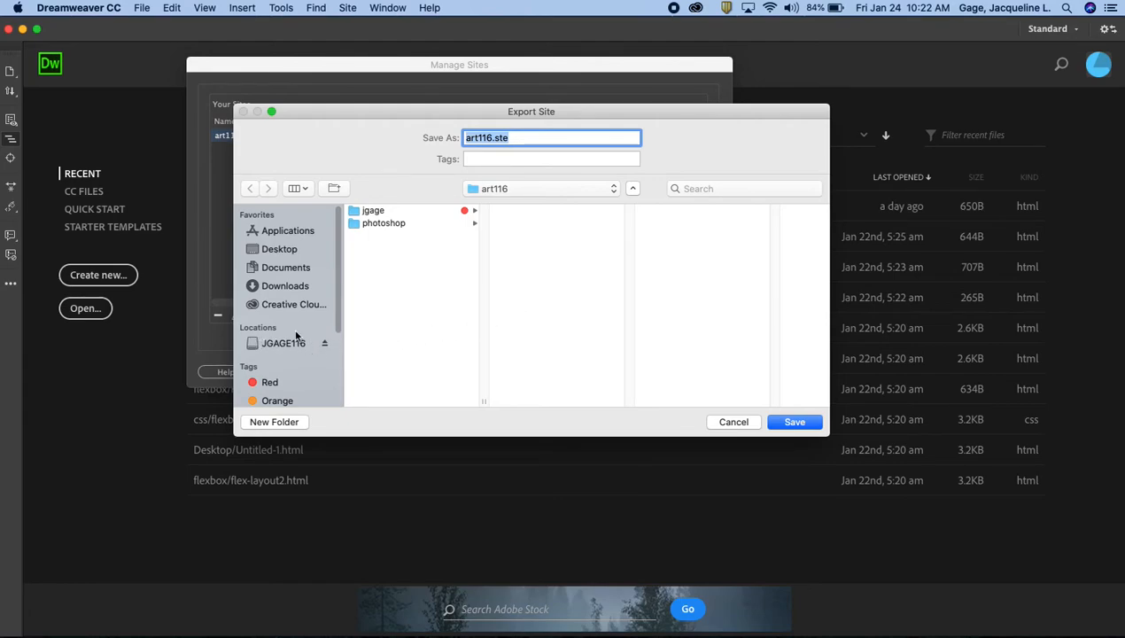
click(284, 342)
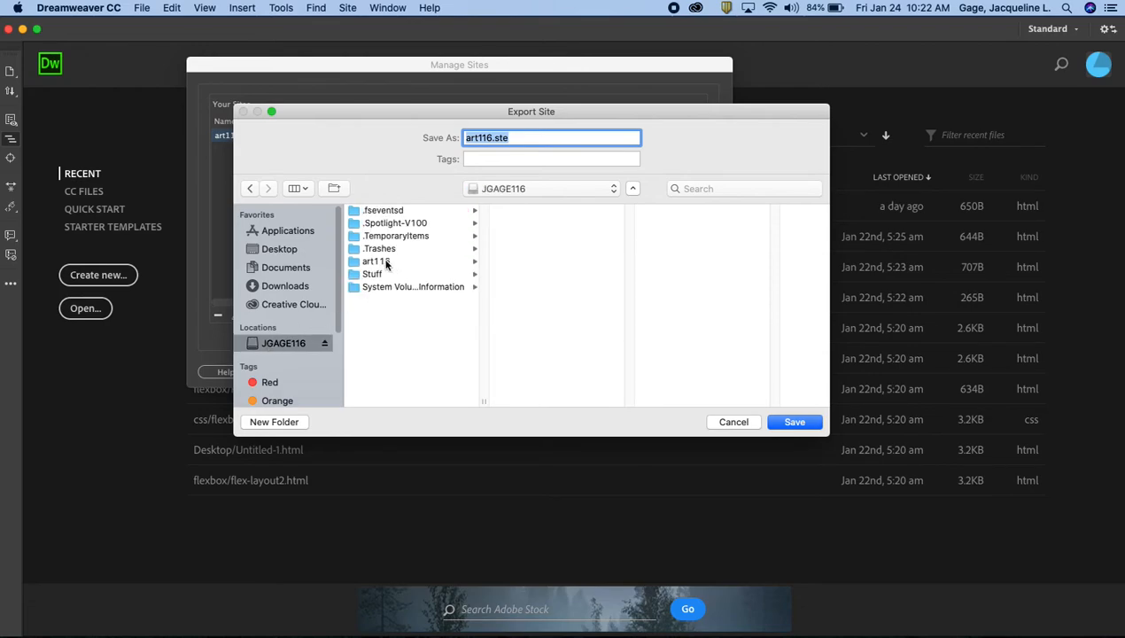
click(375, 260)
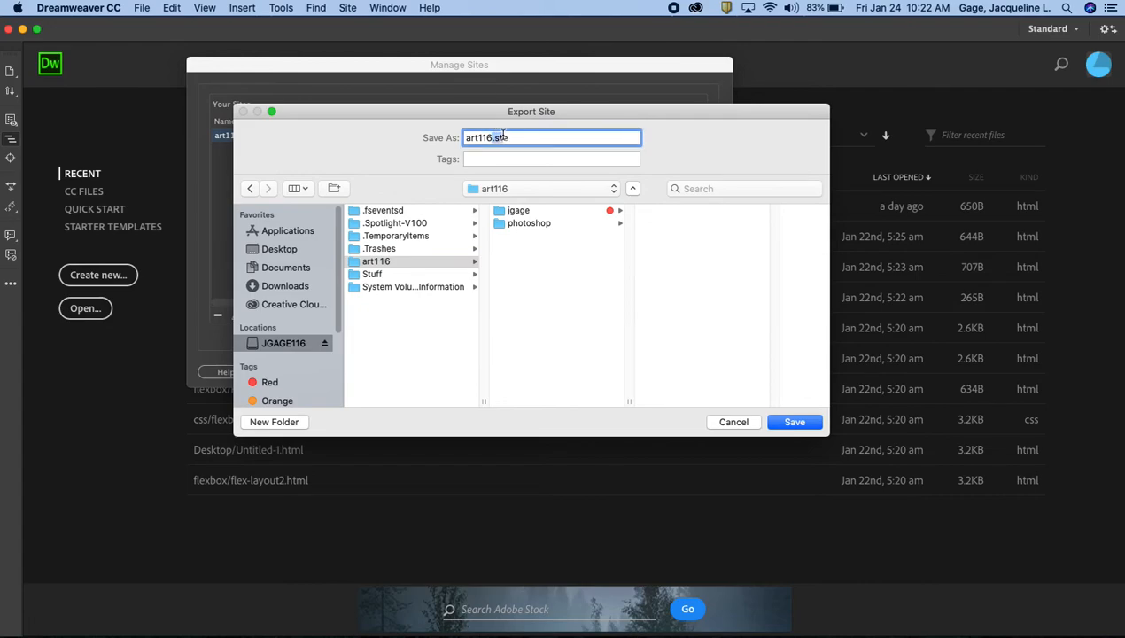
text(e)
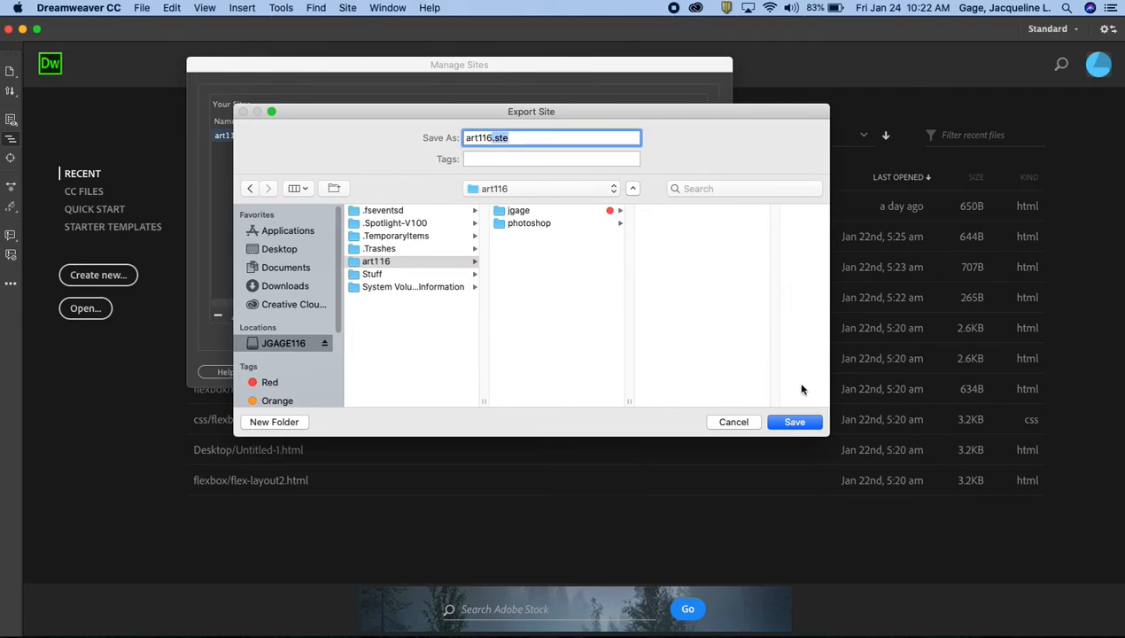
click(793, 421)
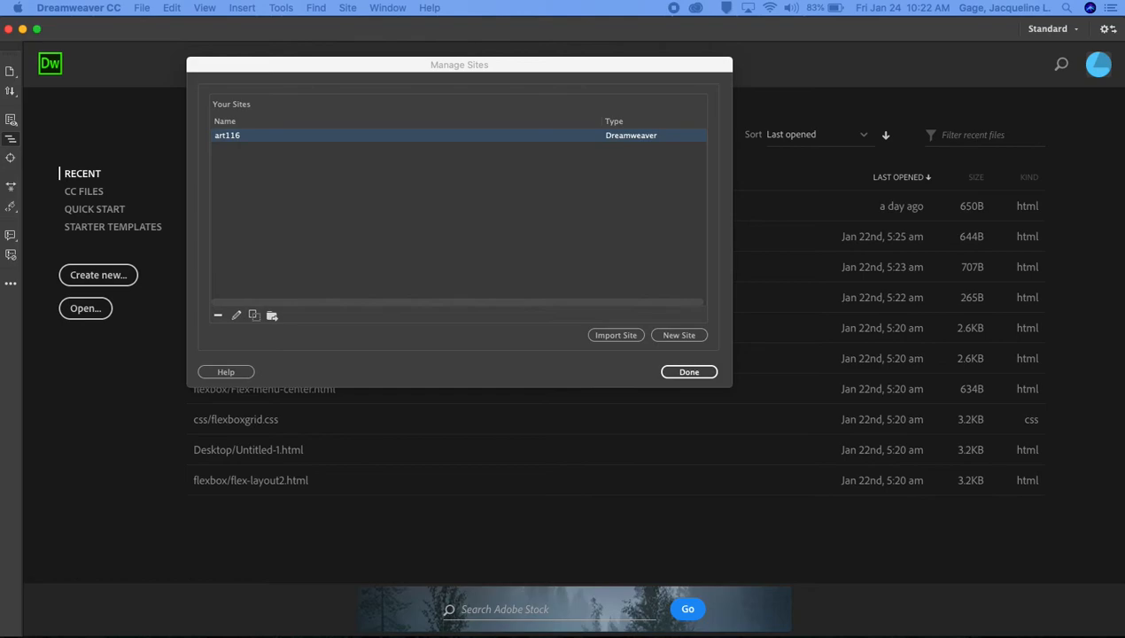
mouse_move(9, 358)
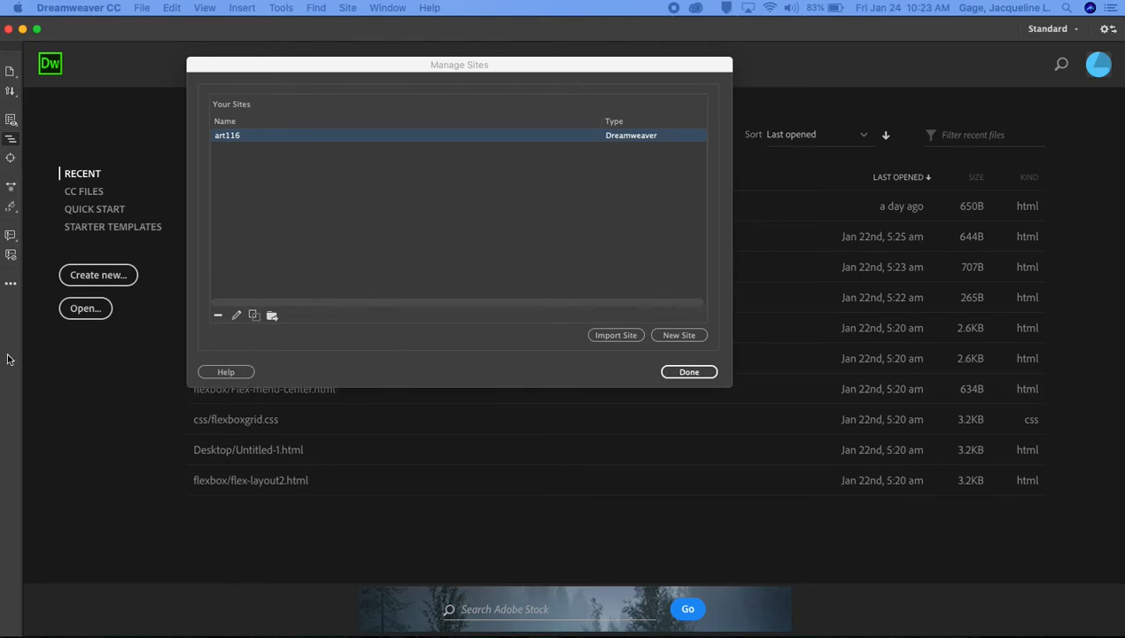
- Check in Finder that art116.ste is in JGAGE116's art116 folder, then close the window
click(688, 371)
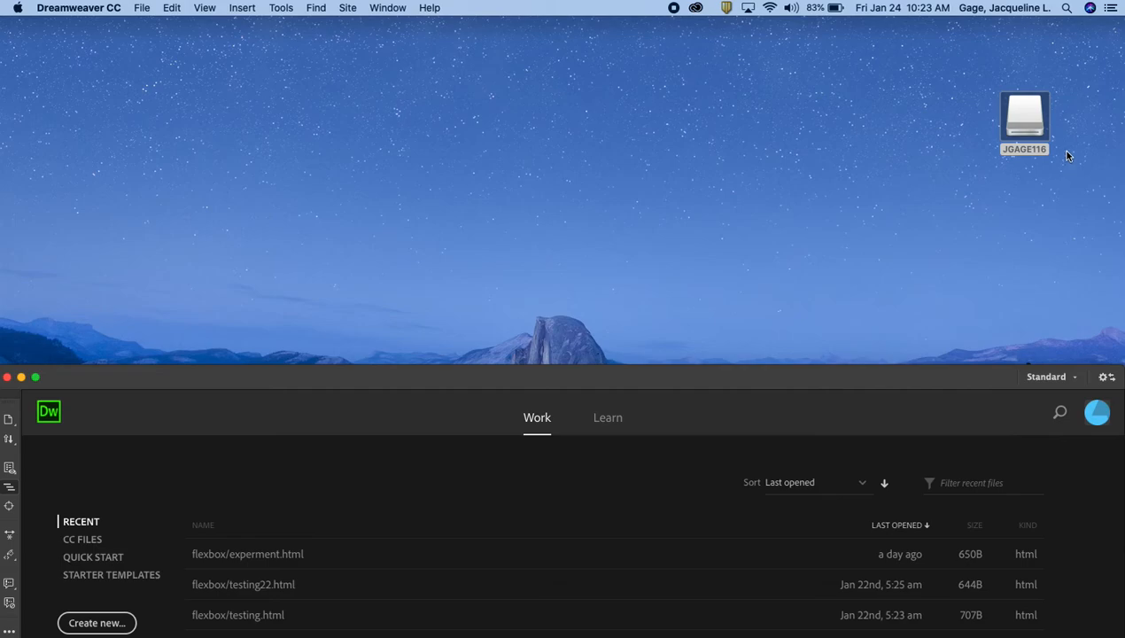
double_click(1024, 115)
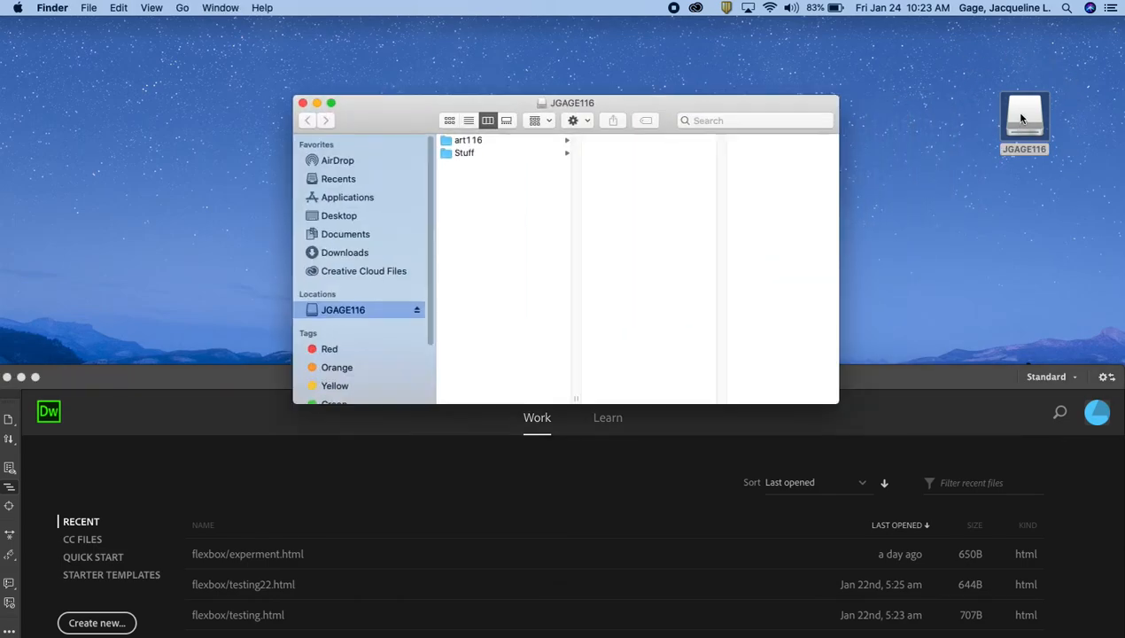
click(467, 139)
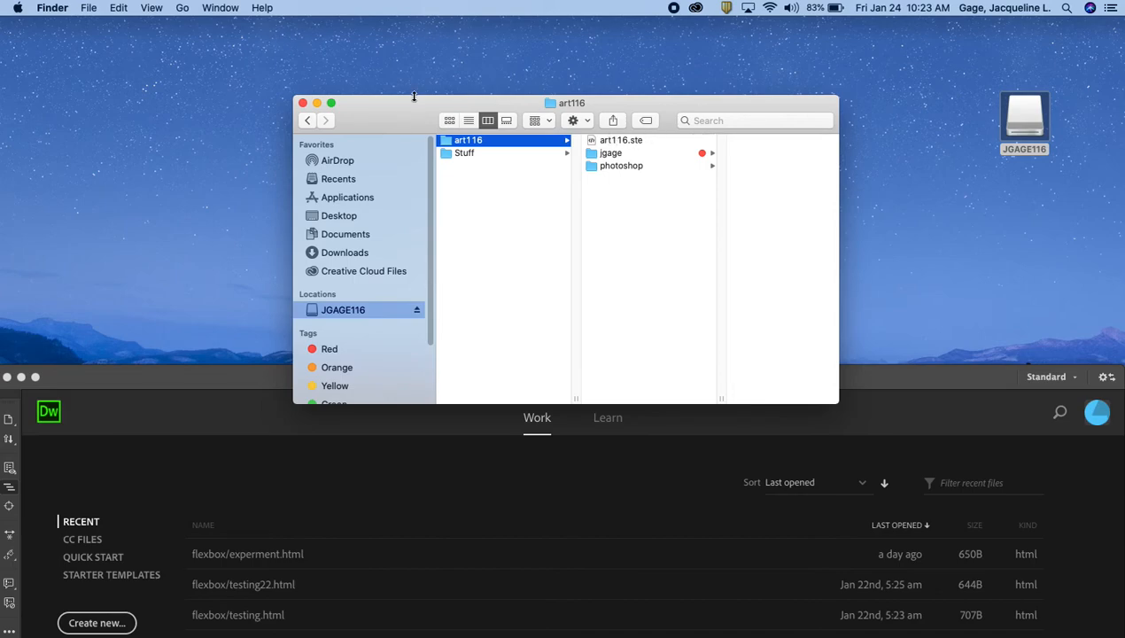
click(303, 103)
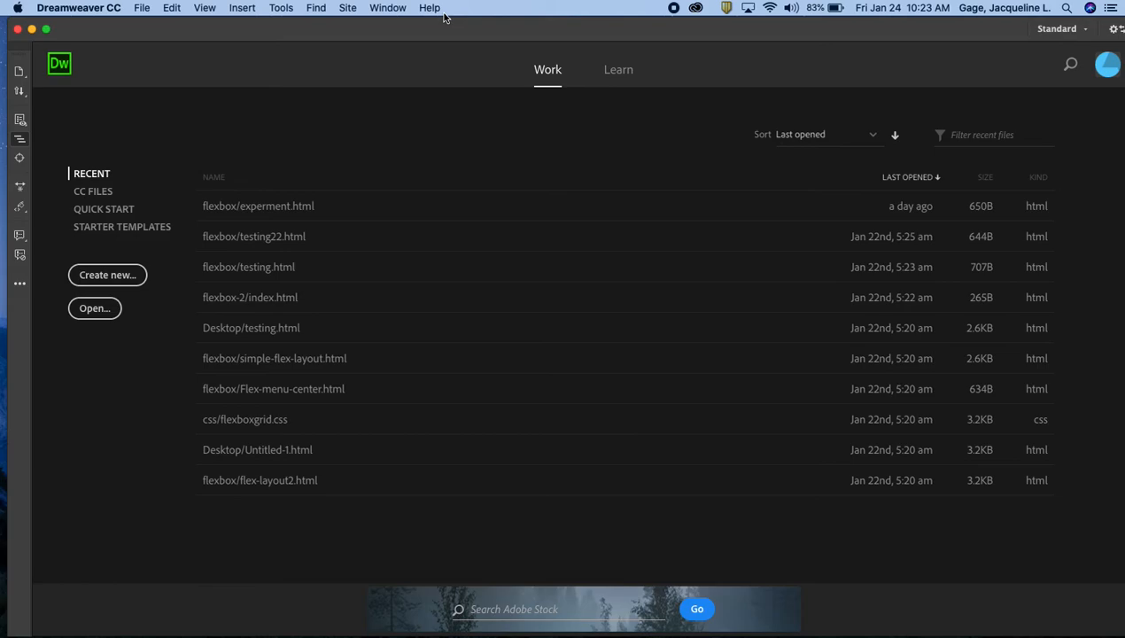
mouse_move(358, 35)
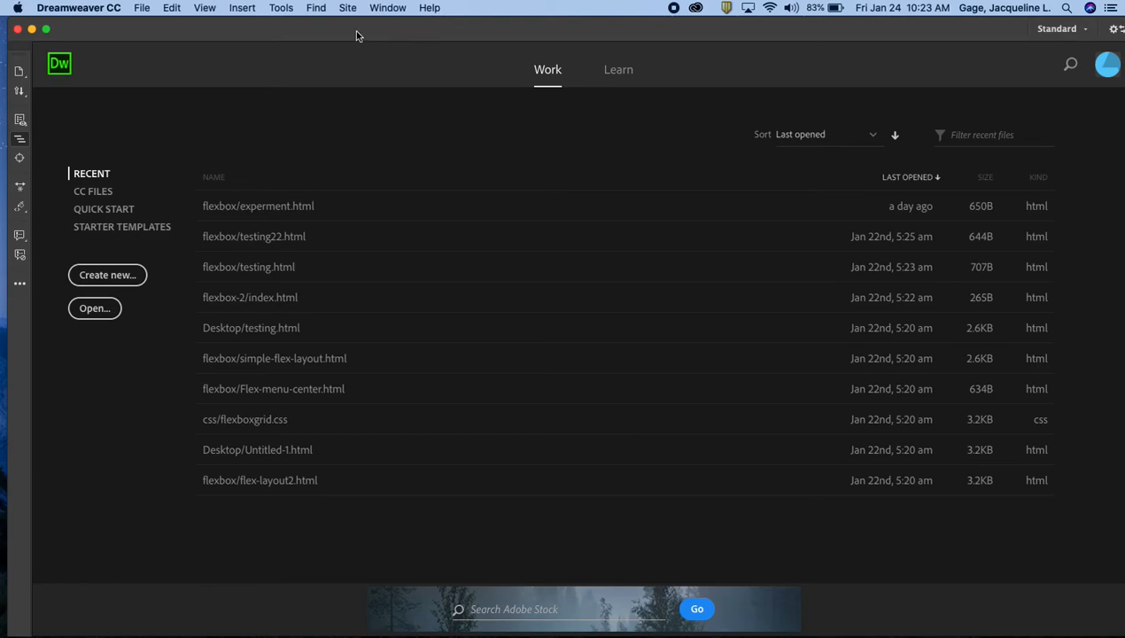
mouse_move(456, 143)
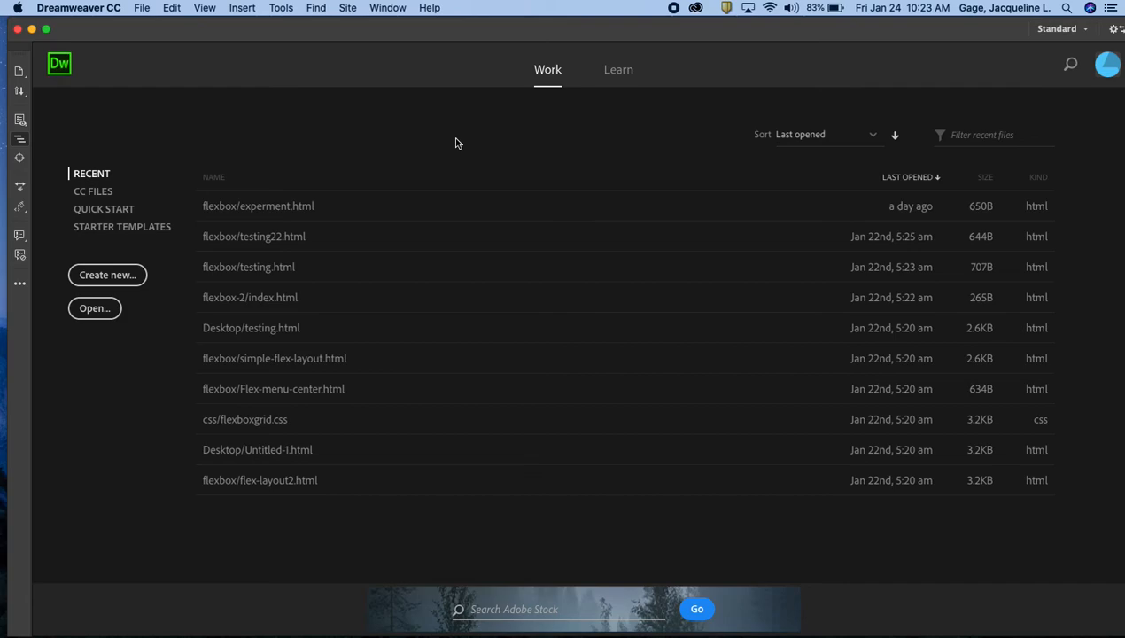
mouse_move(345, 8)
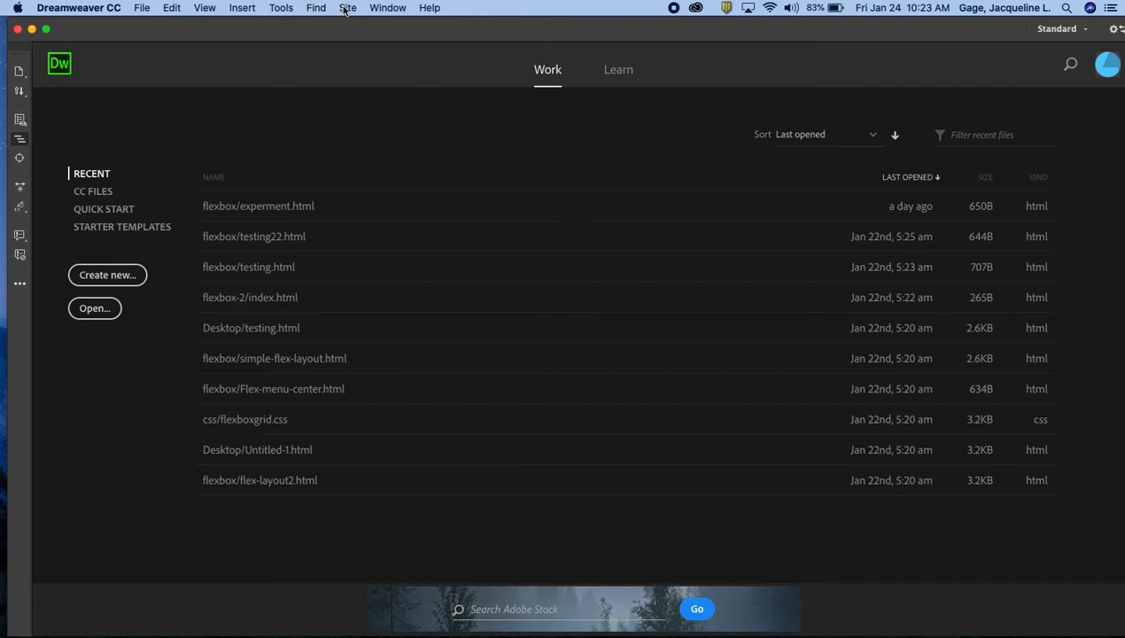
- Reopen Site > Manage Sites to list the art116 Dreamweaver site
click(347, 8)
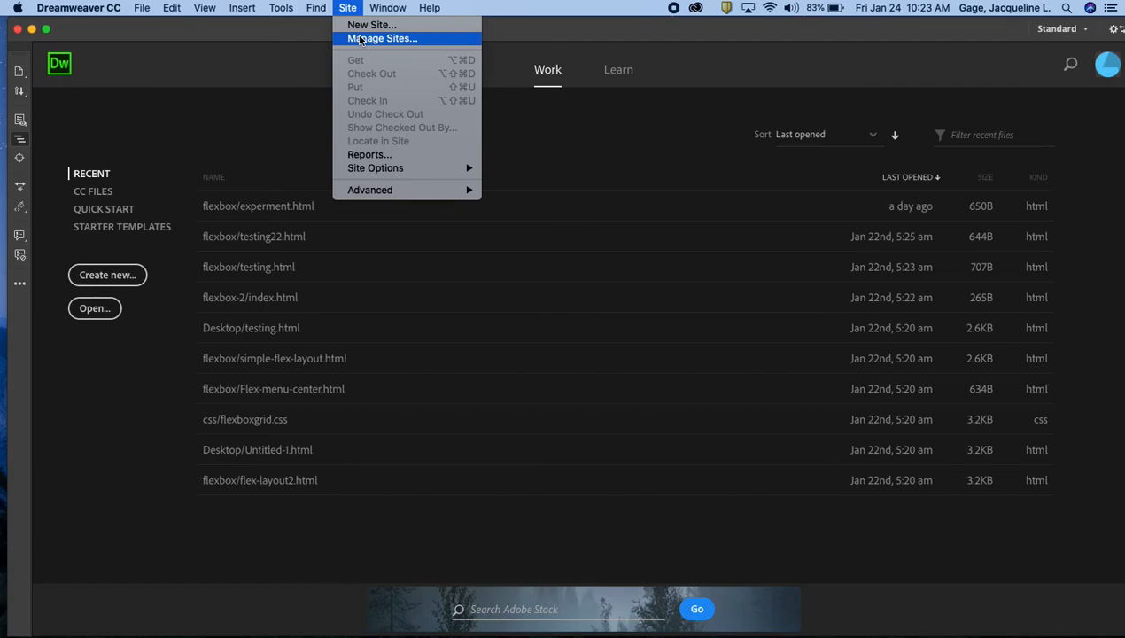
click(382, 38)
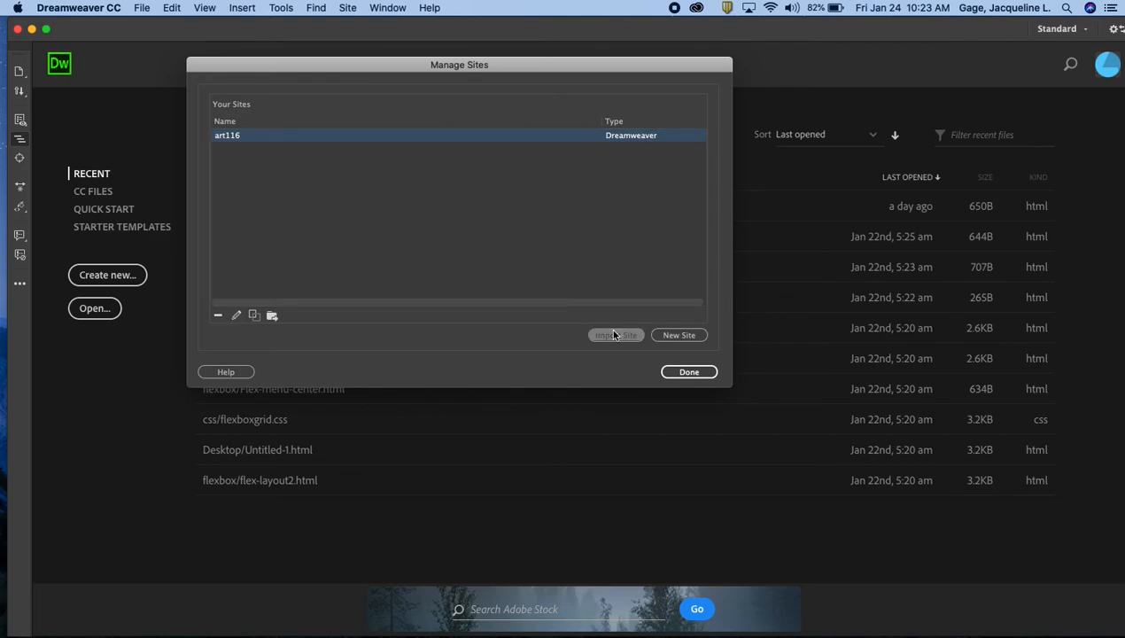
click(616, 335)
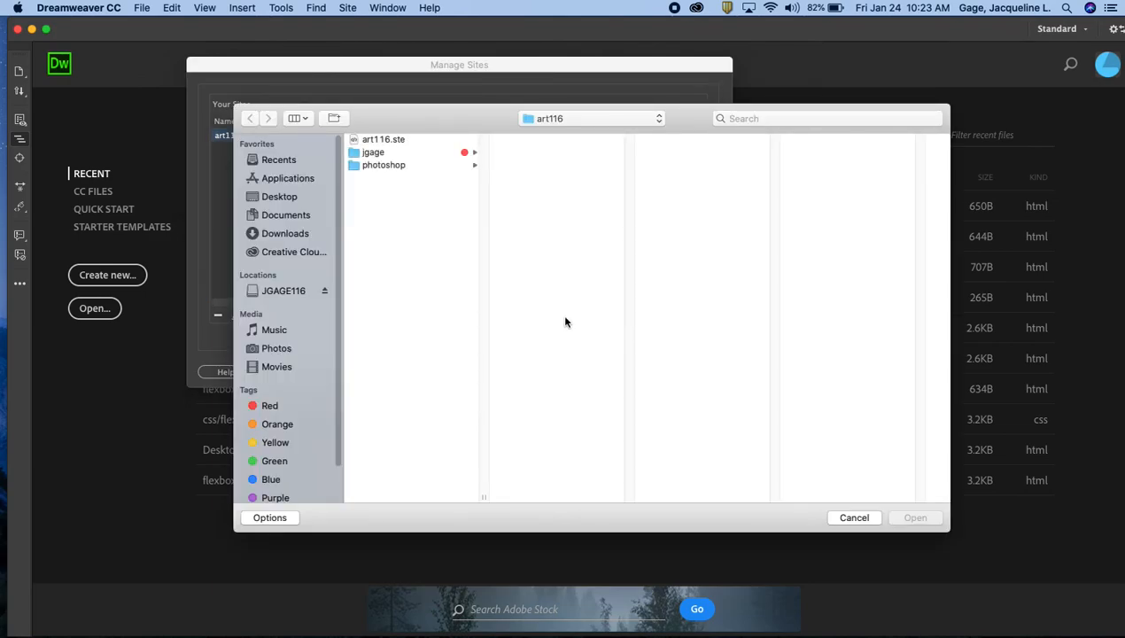
click(283, 290)
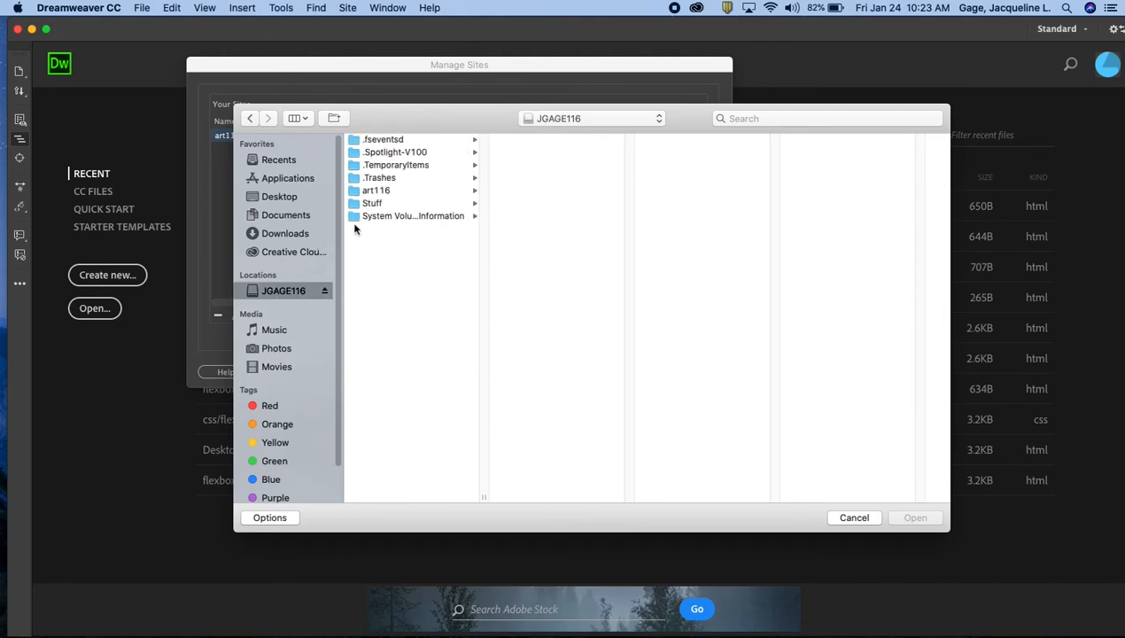
click(376, 189)
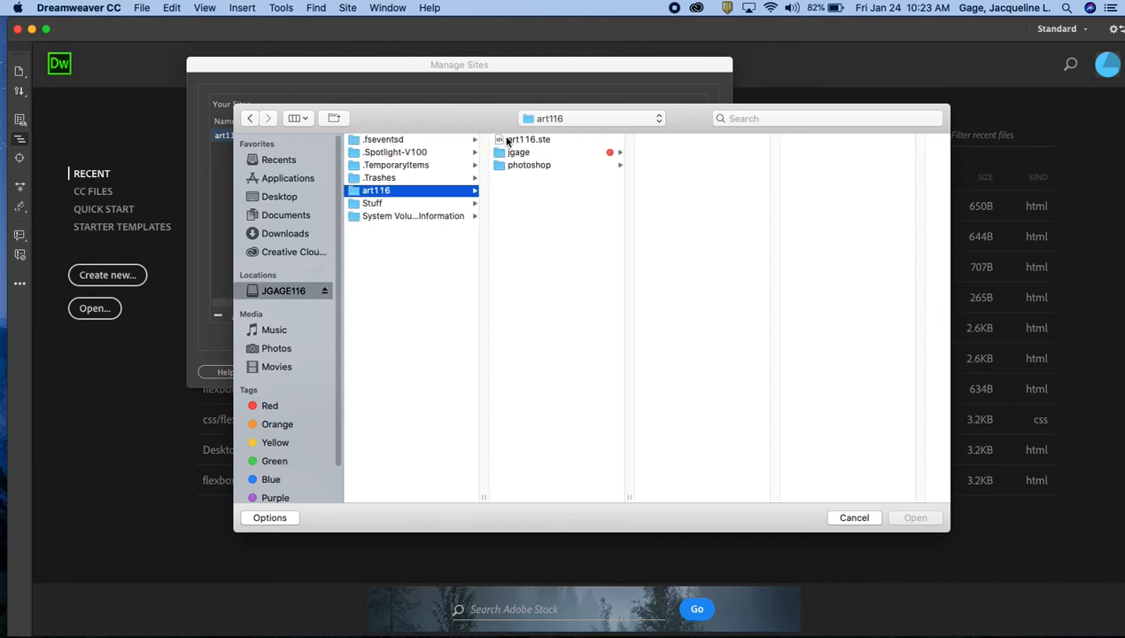
click(528, 139)
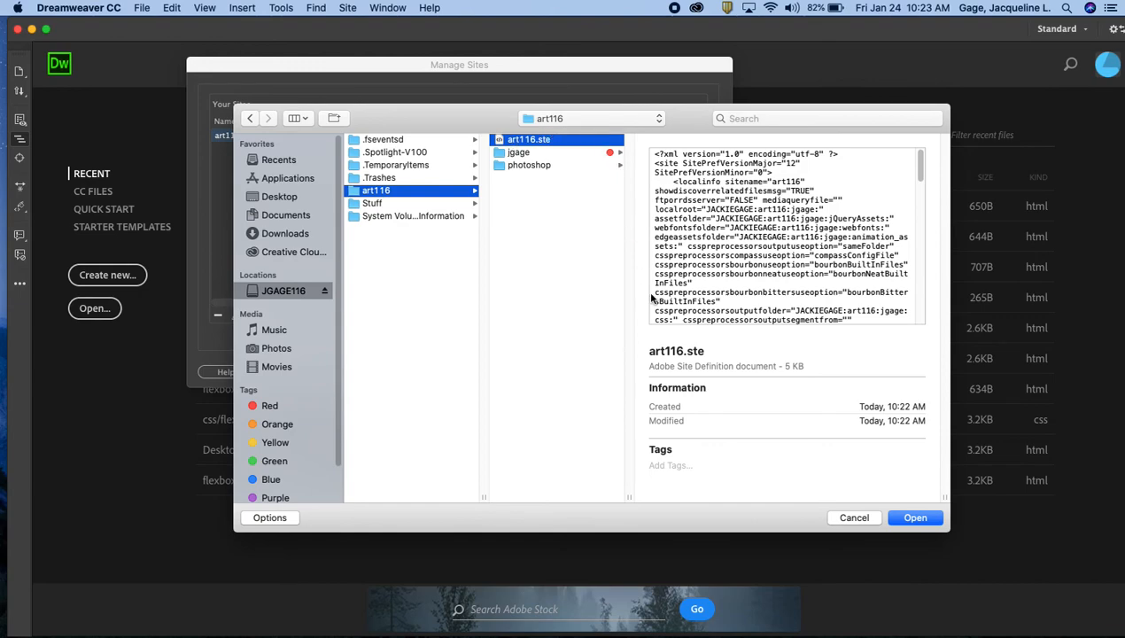
mouse_move(595, 233)
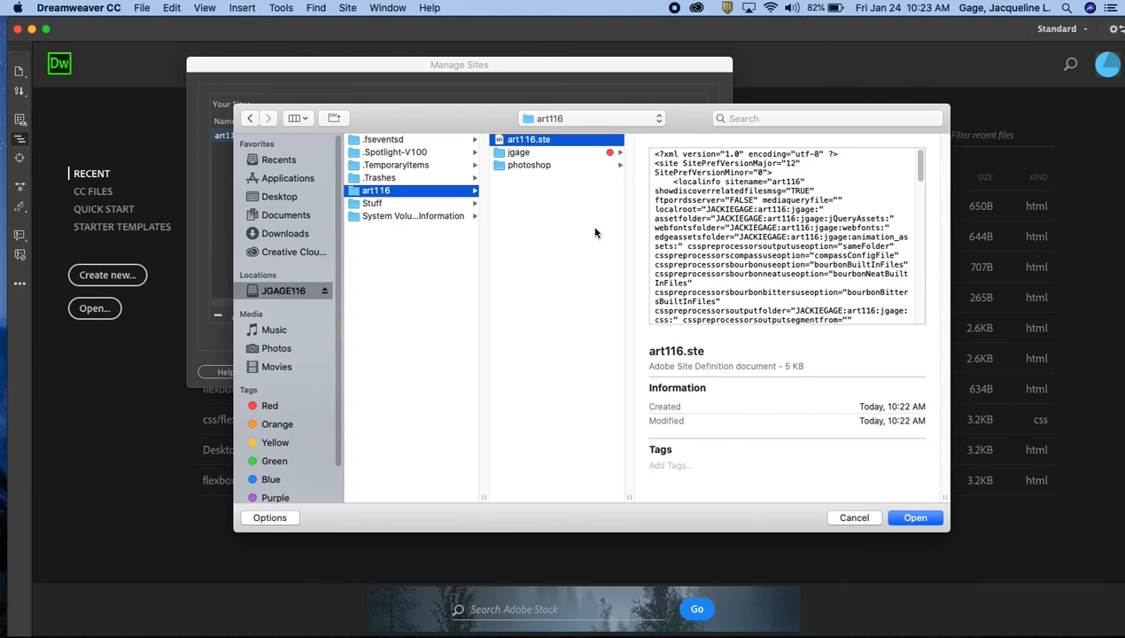
mouse_move(752, 343)
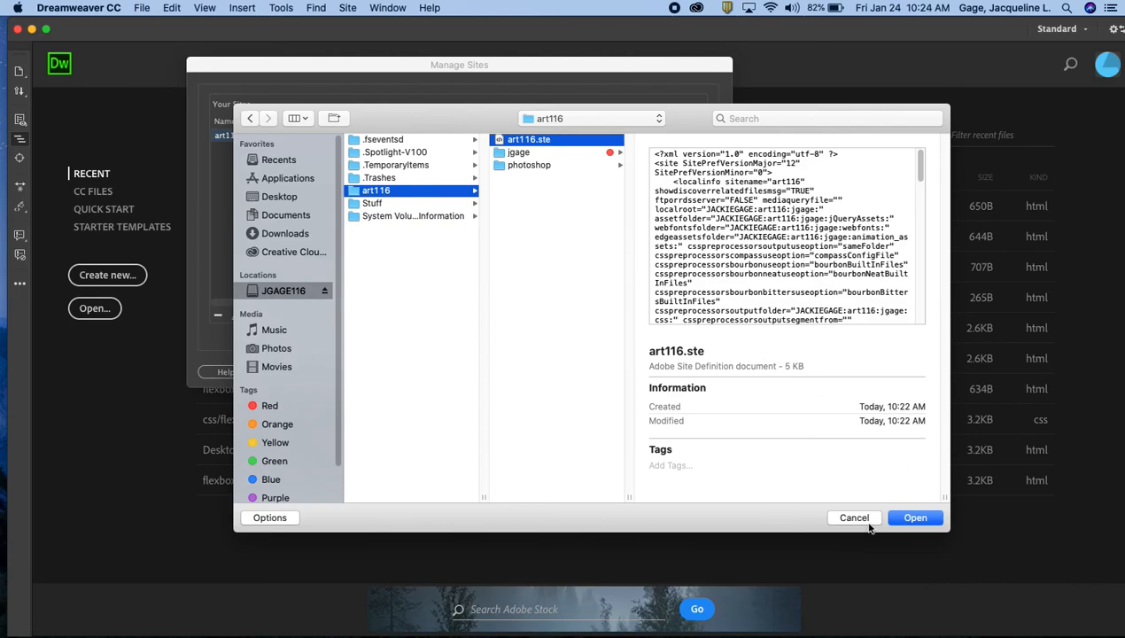
click(915, 517)
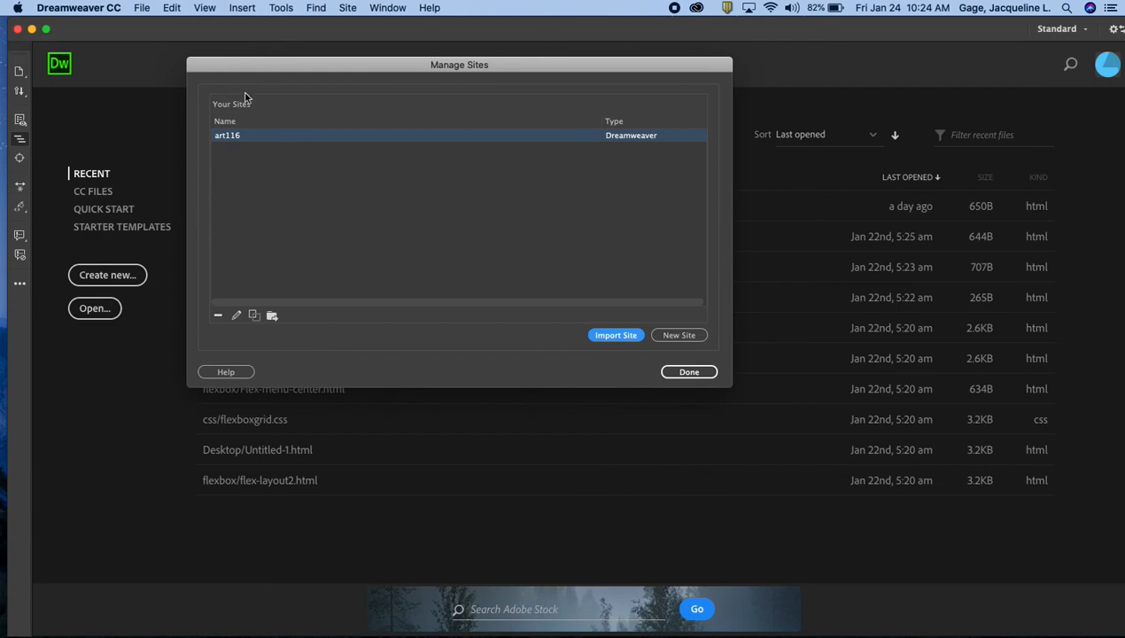
mouse_move(268, 156)
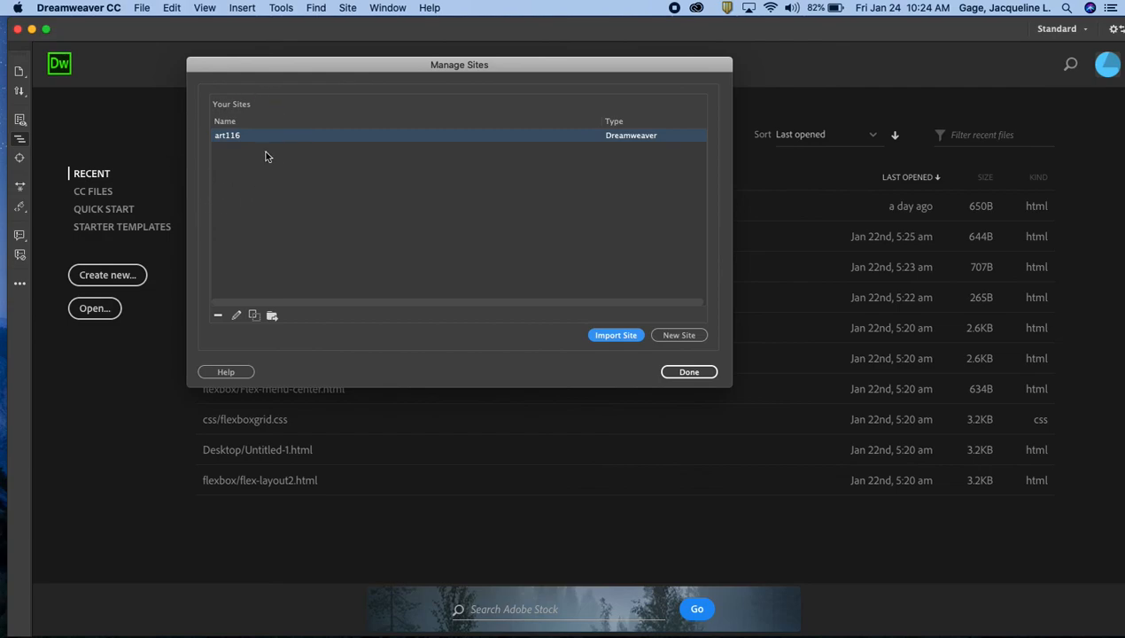
mouse_move(689, 371)
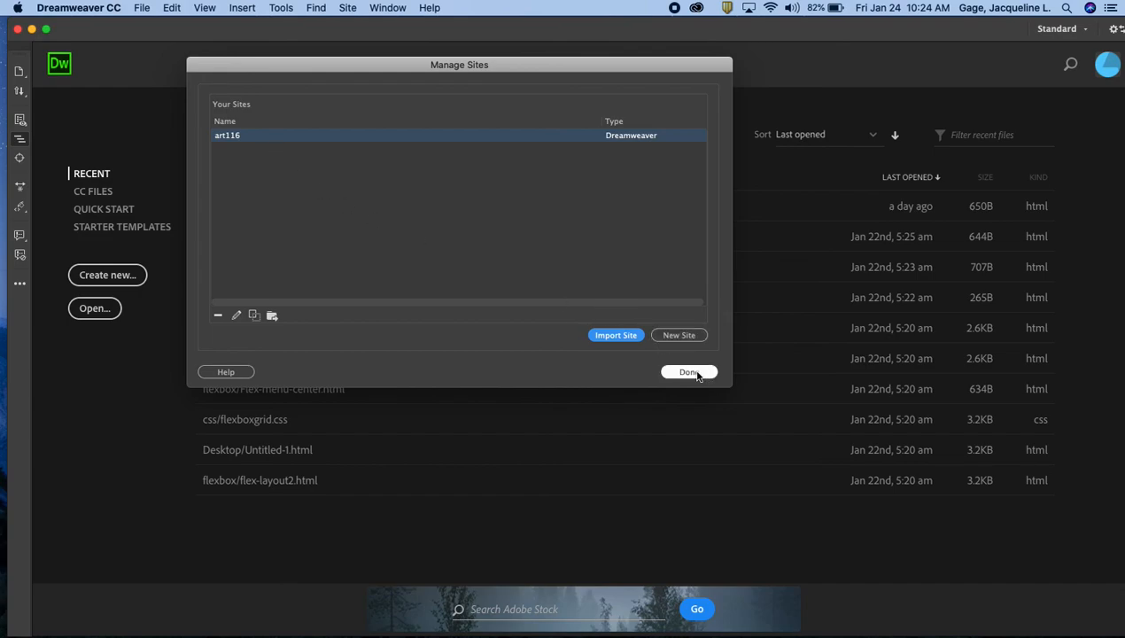